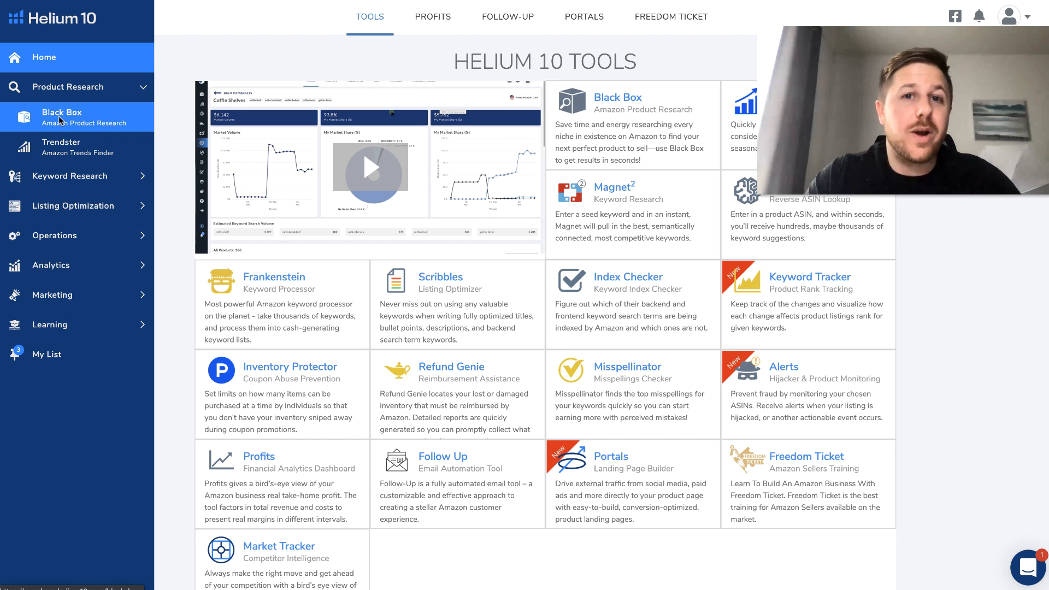
Go to Black Box product research and expand the Categories list.
click(62, 116)
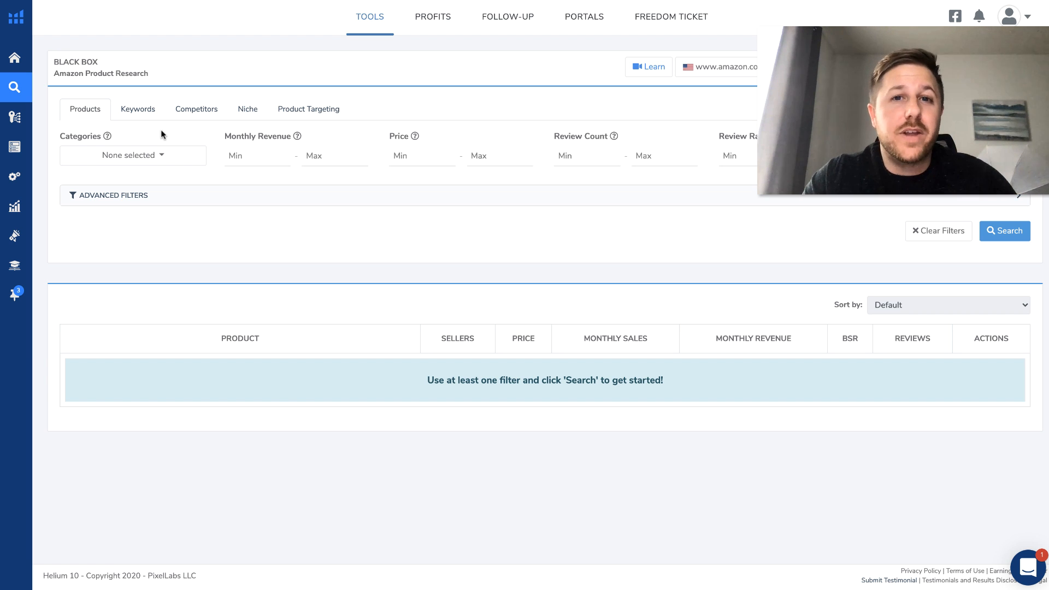
click(133, 155)
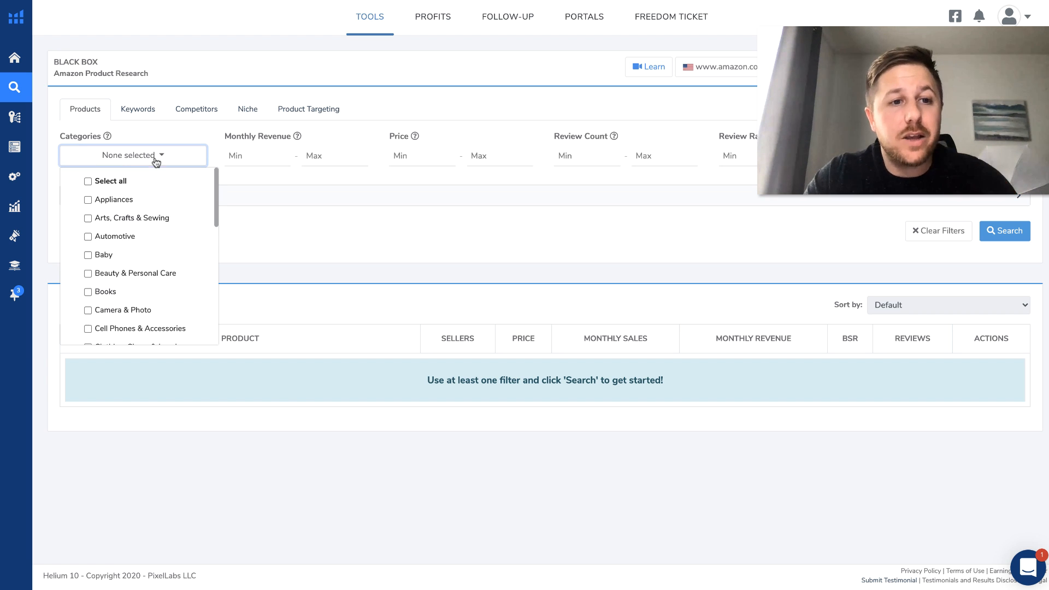
mouse_move(123, 127)
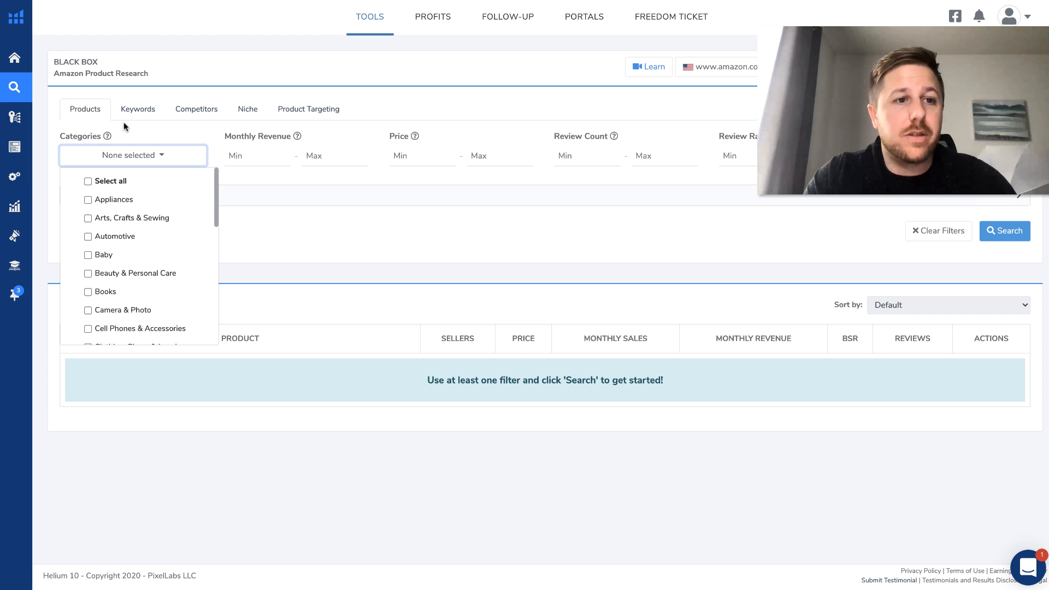
mouse_move(843, 239)
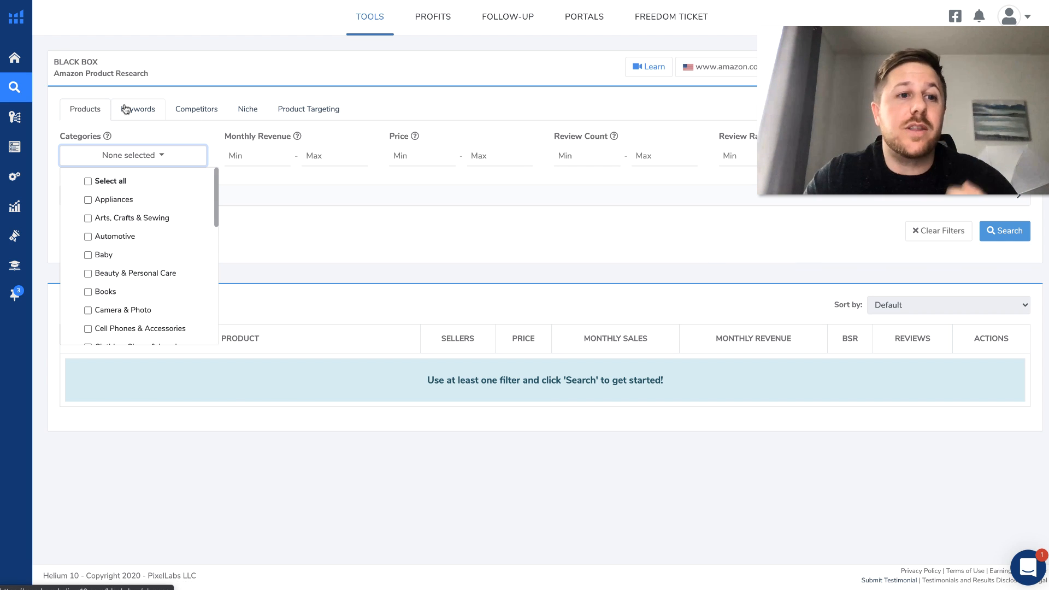
Filter Black Box keywords by search volume min 30000, monthly revenue min 10000, review count max 400.
click(138, 110)
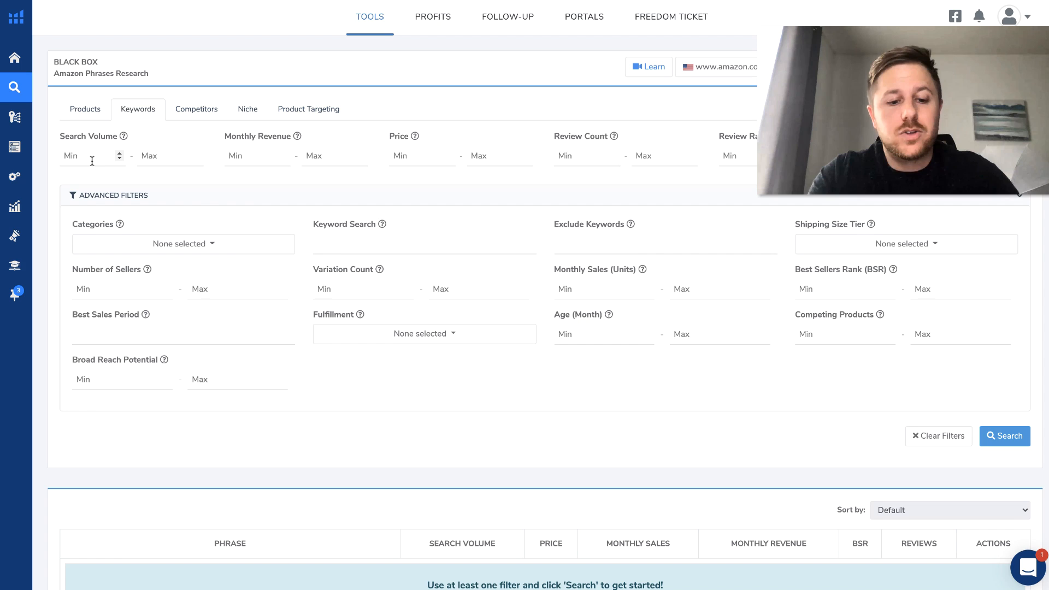
text(30000)
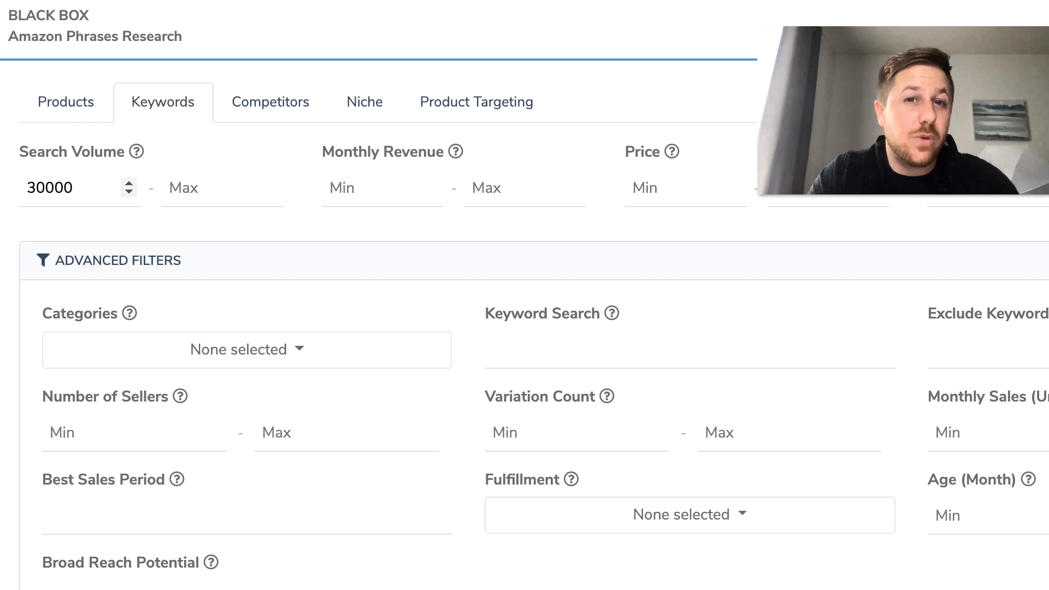
click(67, 187)
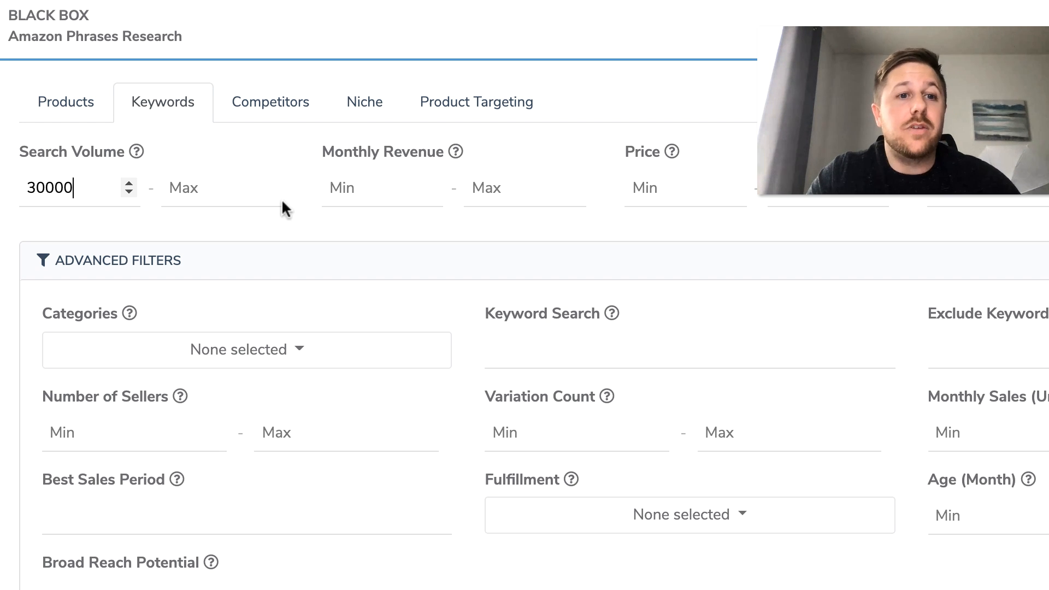
click(361, 188)
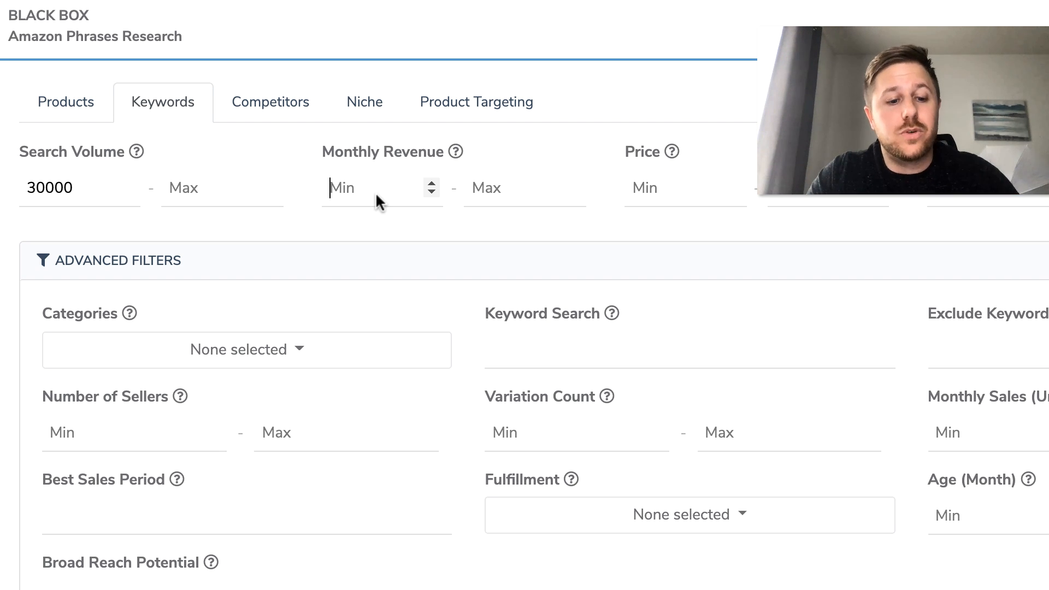
text(10000)
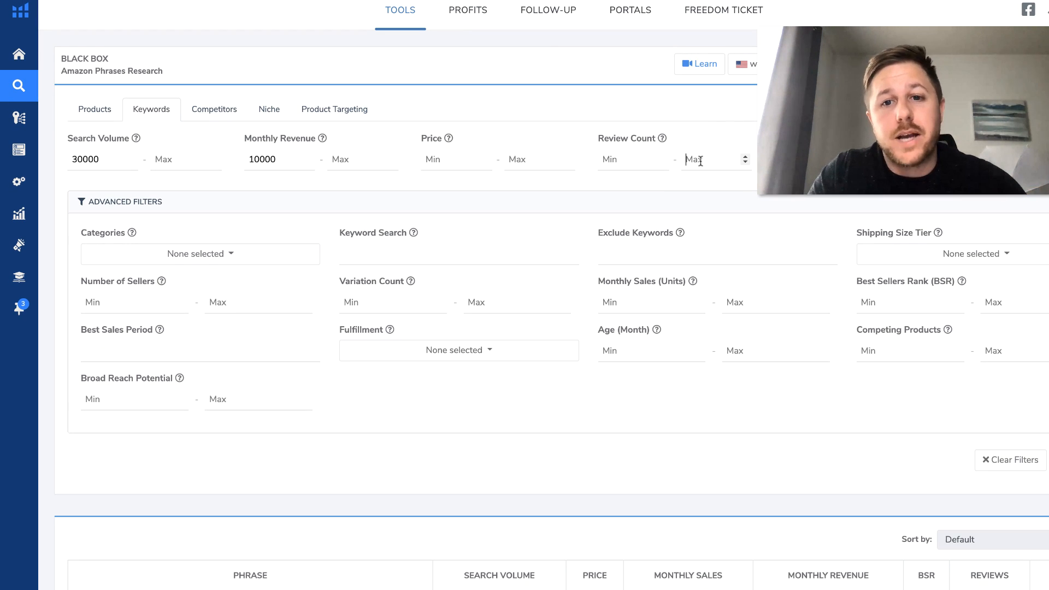
text(400)
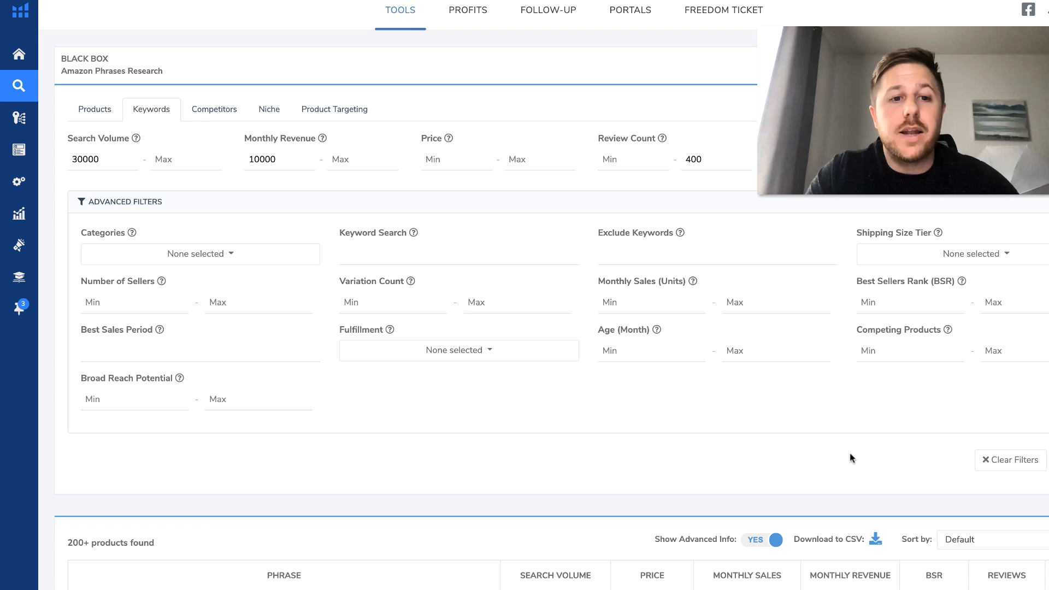
scroll(down, 3)
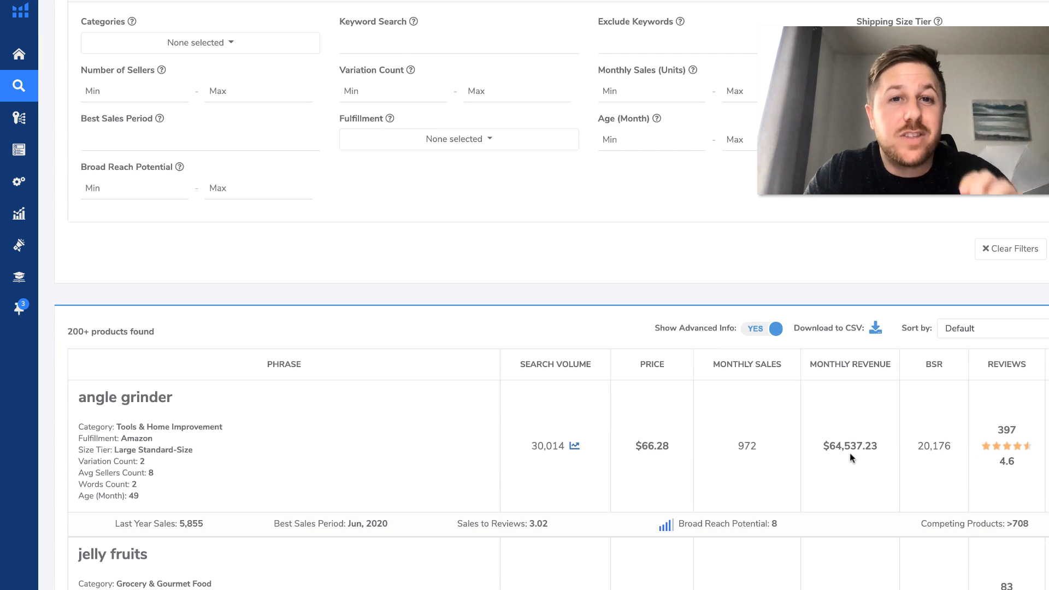
scroll(down, 3)
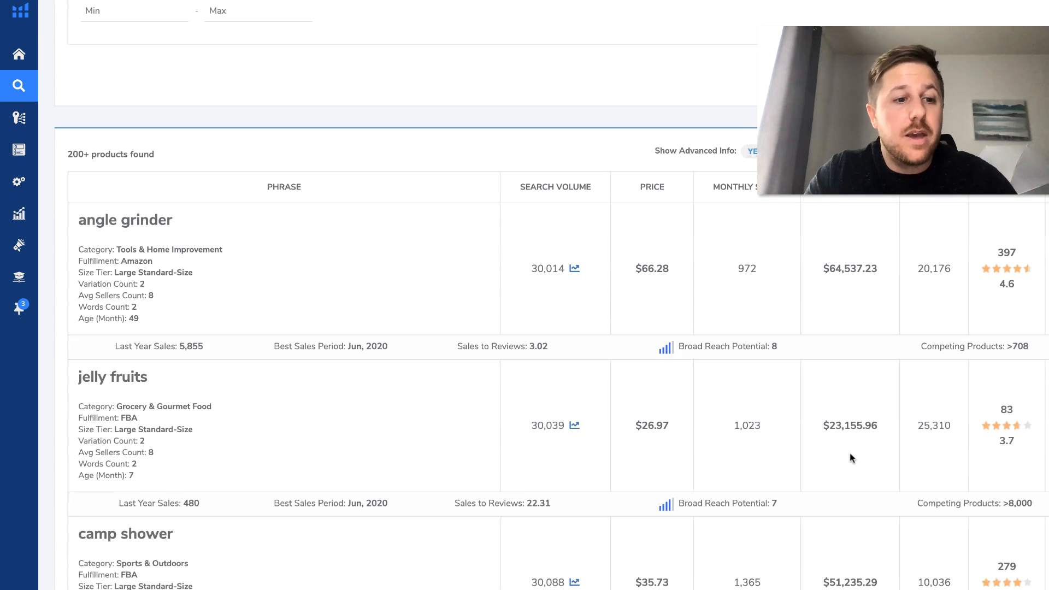
scroll(down, 3)
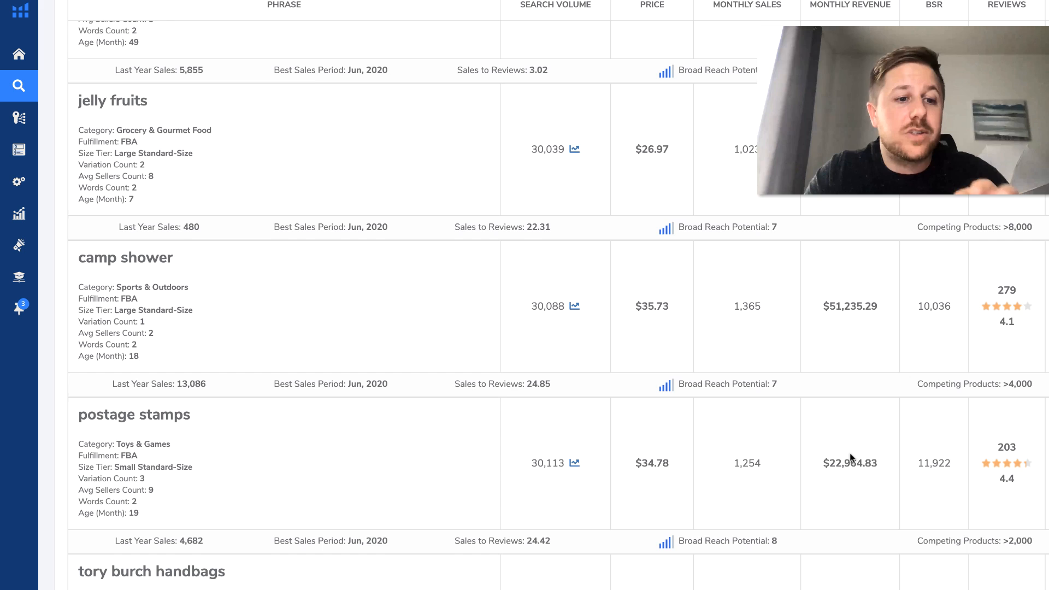
scroll(down, 3)
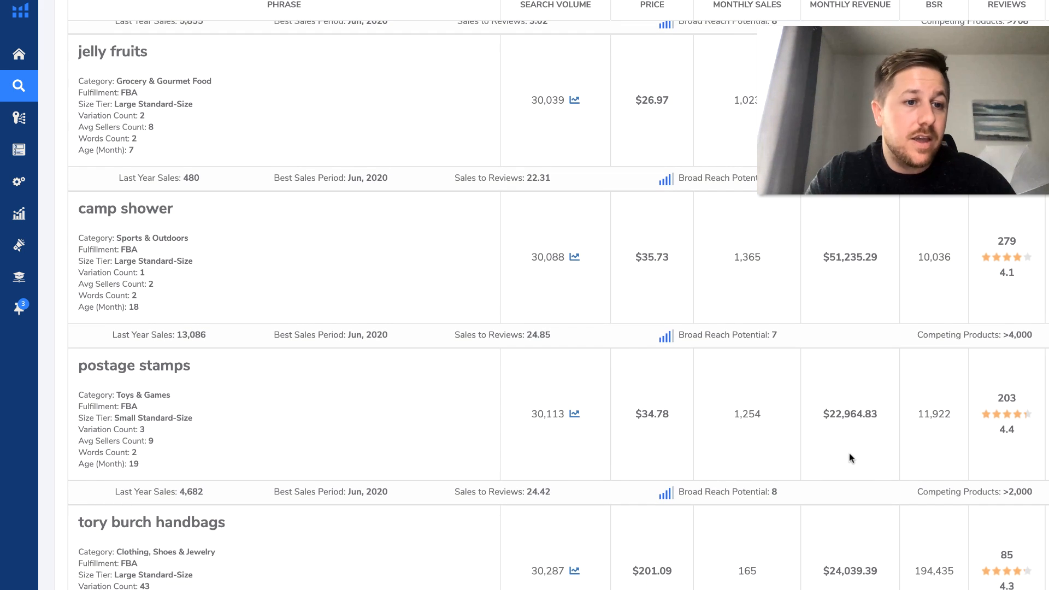
mouse_move(563, 261)
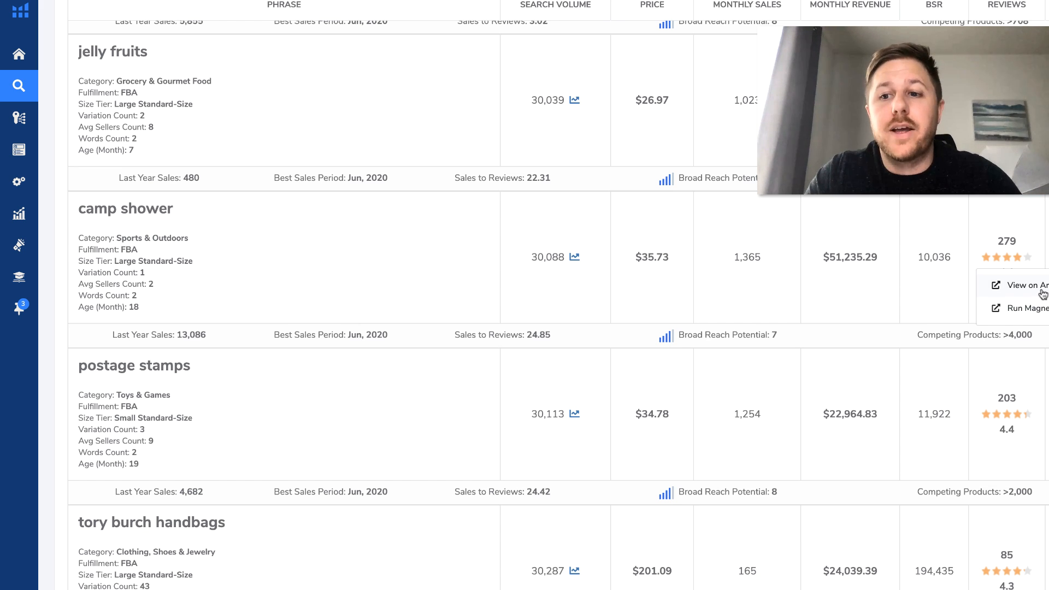
scroll(down, 3)
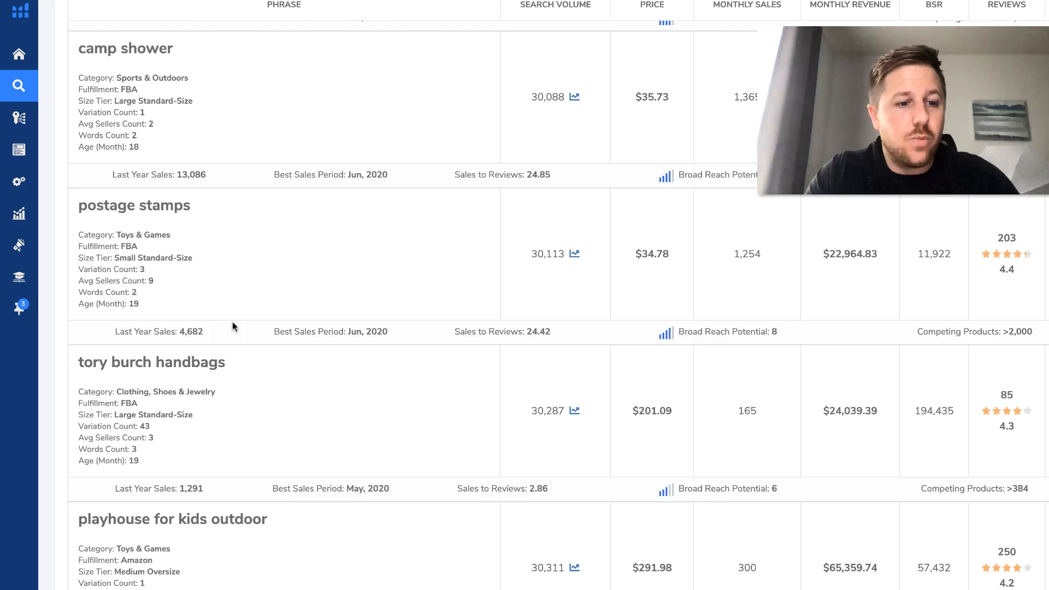
scroll(down, 3)
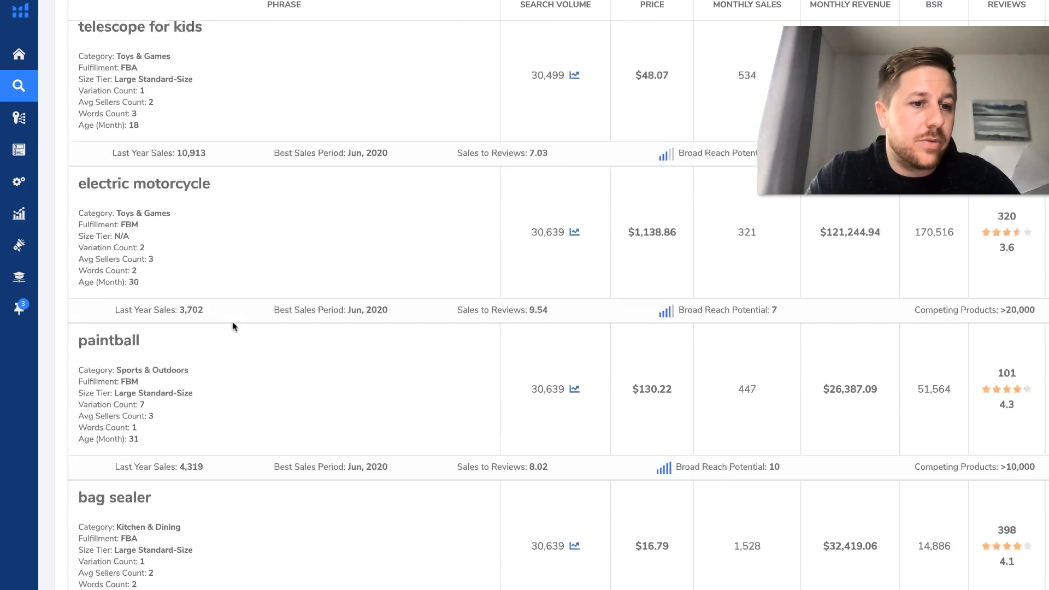
scroll(down, 3)
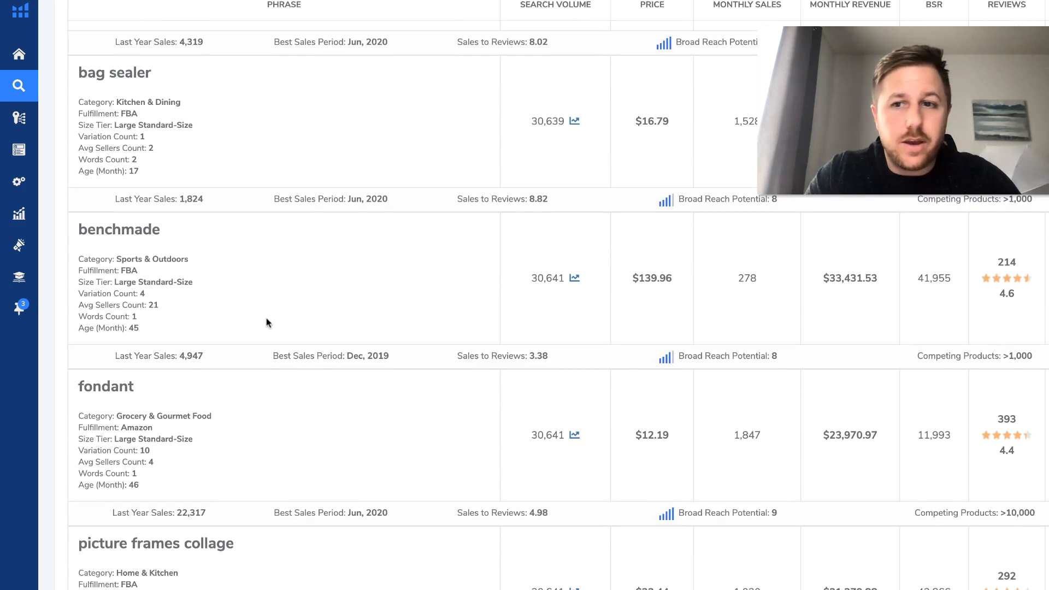
scroll(down, 3)
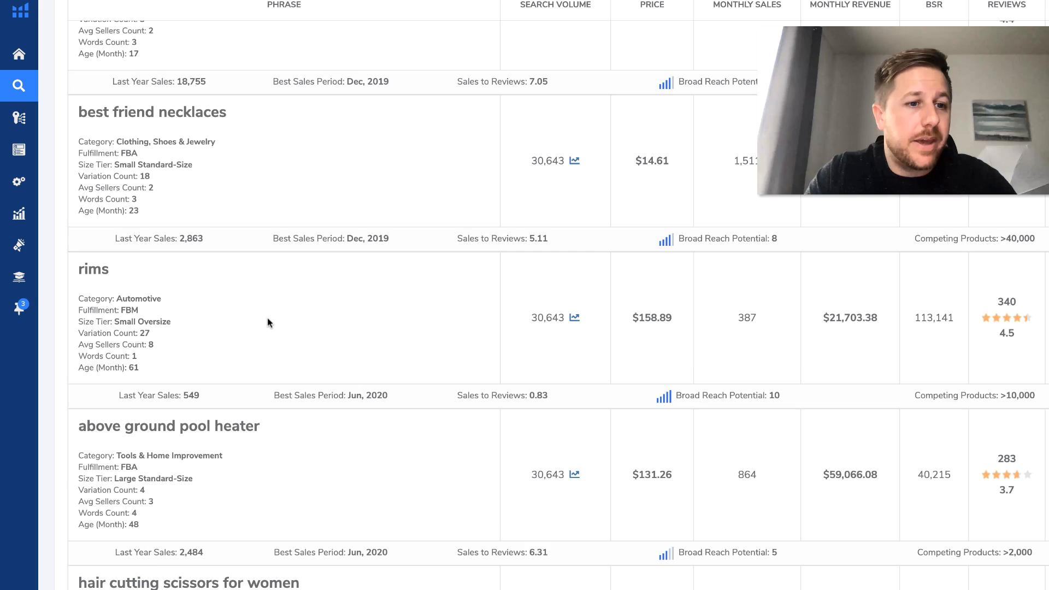
scroll(down, 3)
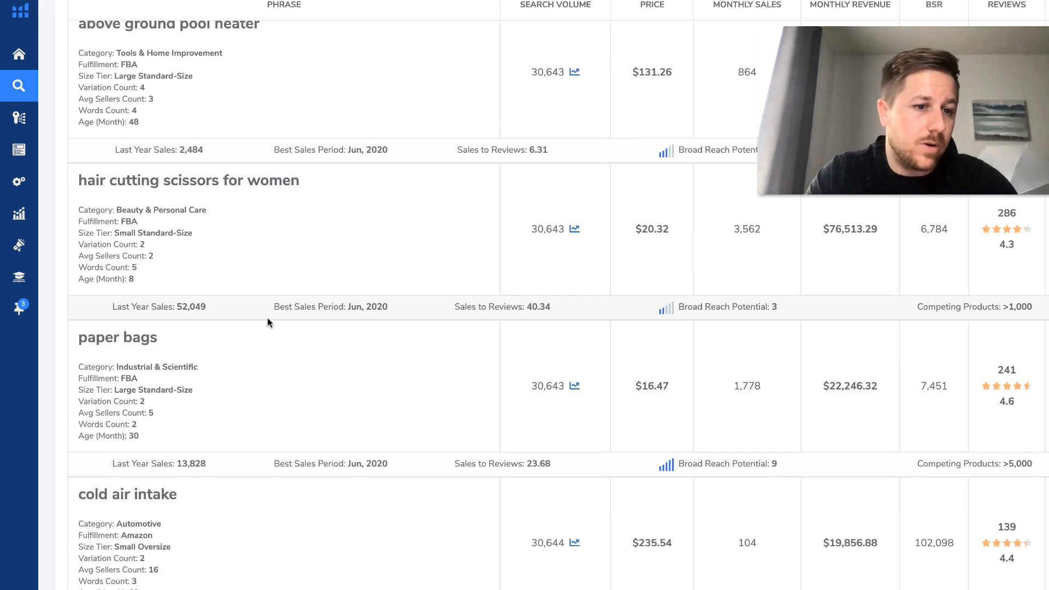
scroll(down, 3)
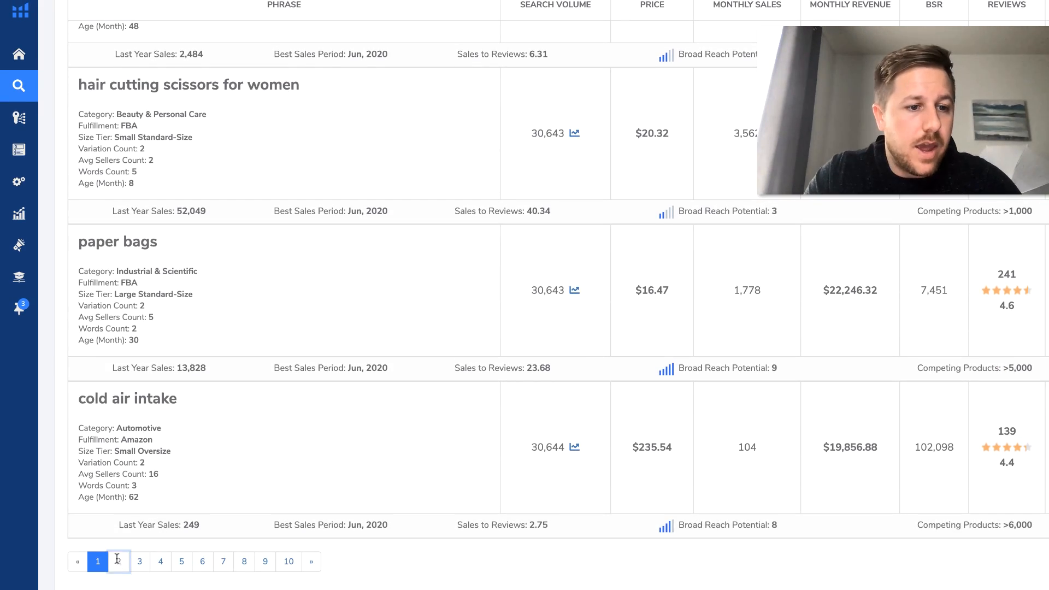
click(119, 562)
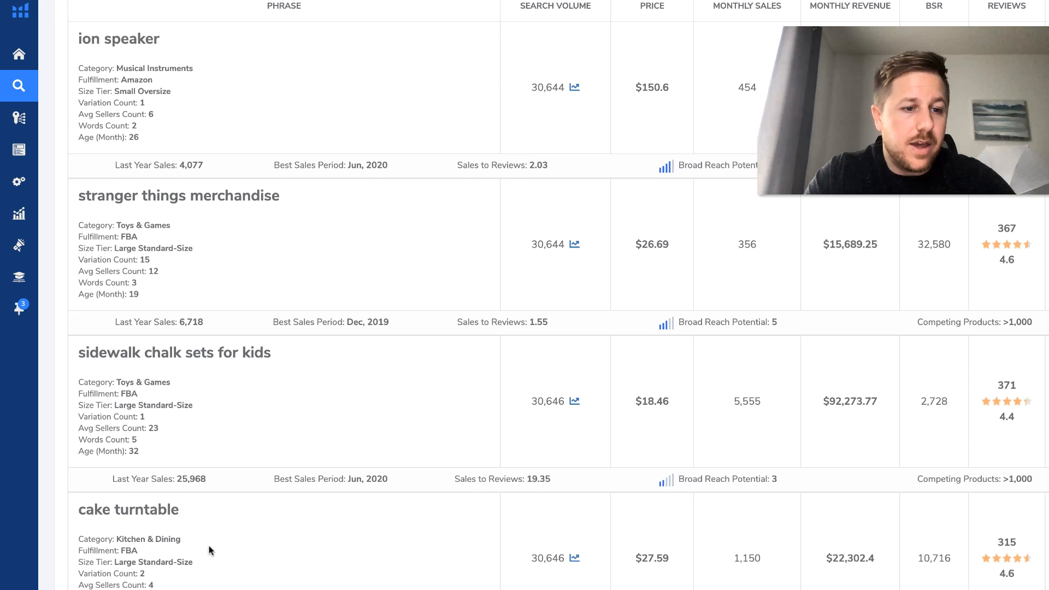
scroll(down, 3)
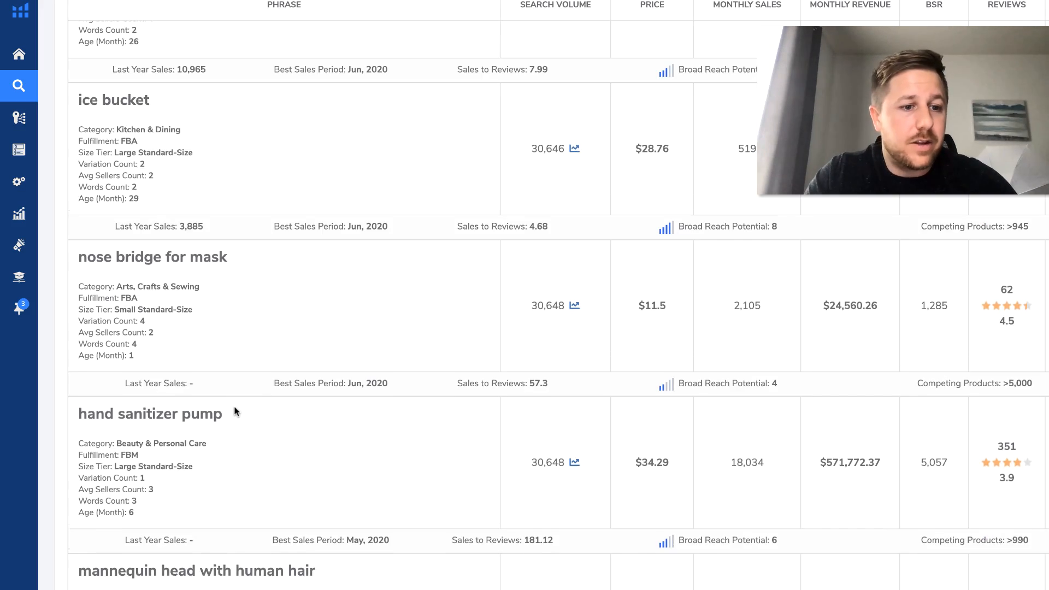
scroll(down, 3)
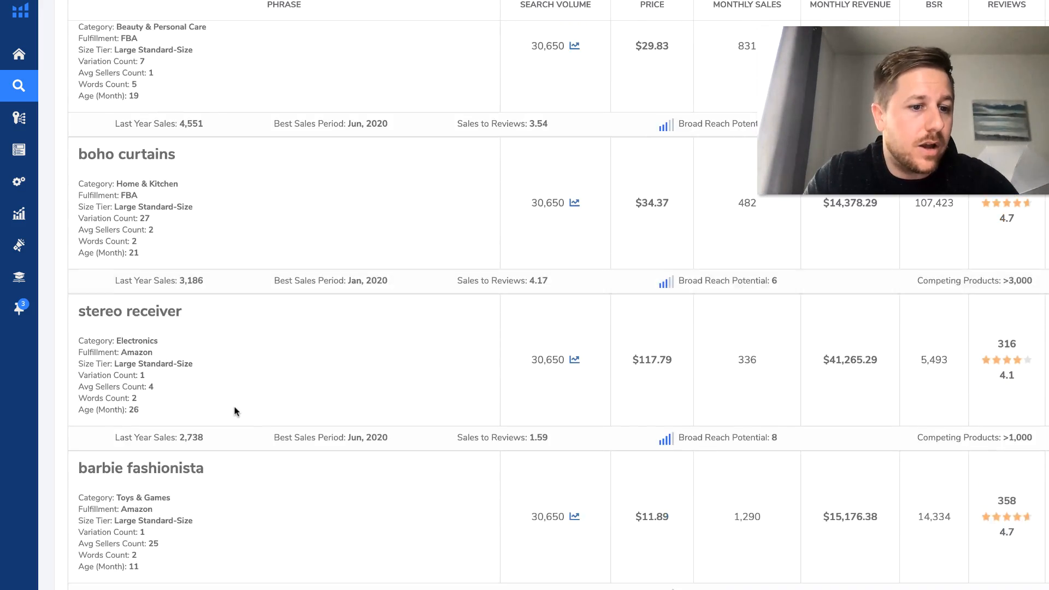
scroll(down, 3)
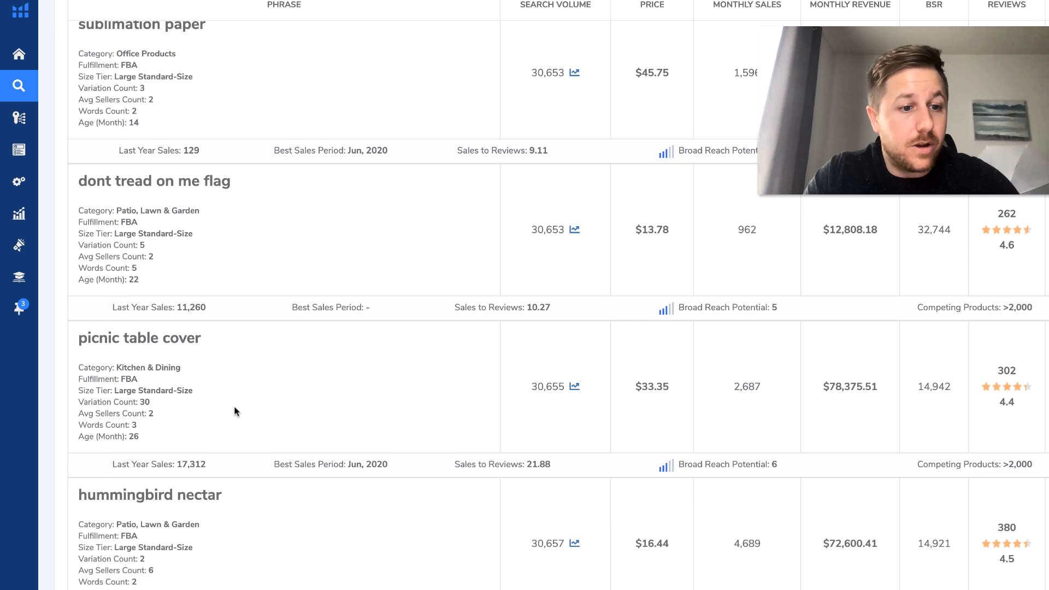
scroll(down, 3)
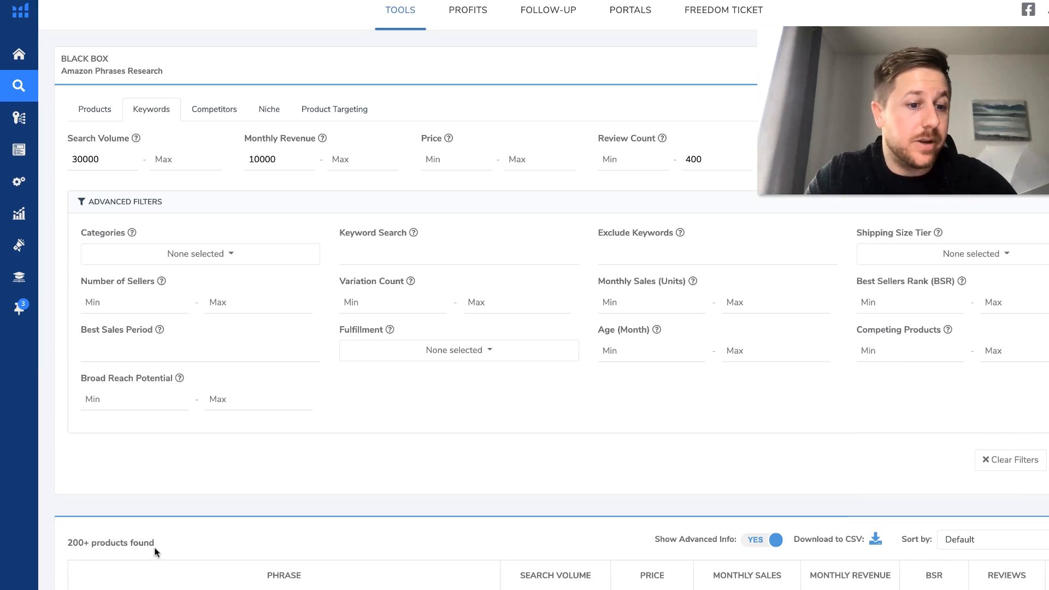
scroll(down, 3)
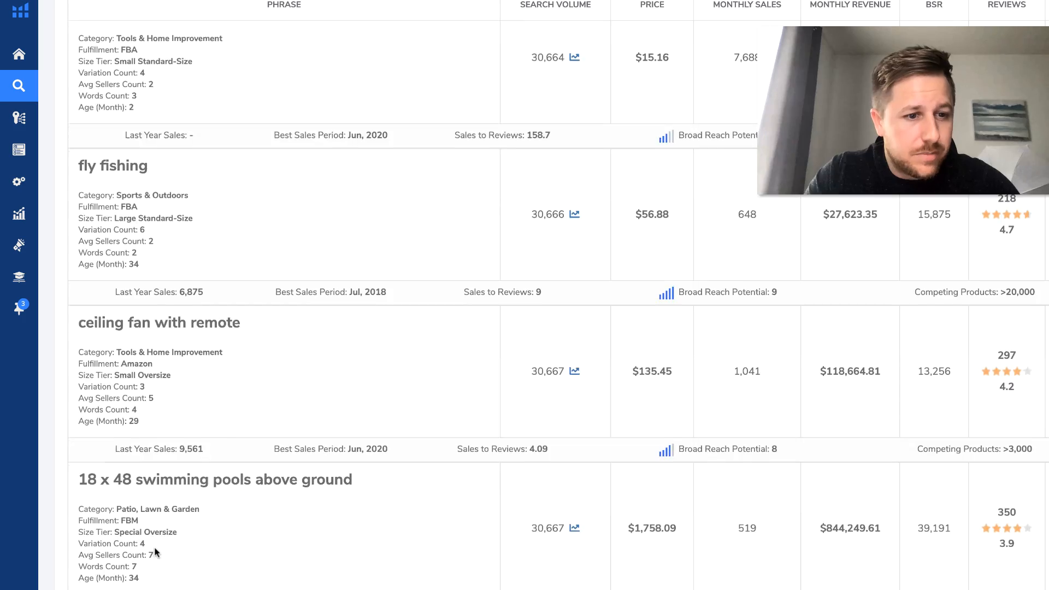
scroll(down, 3)
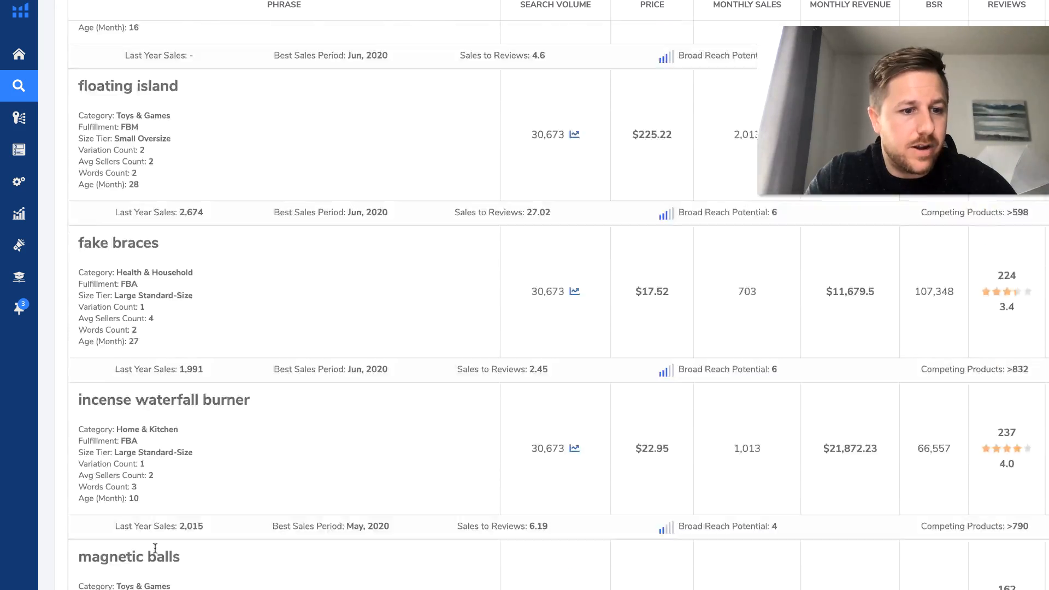
scroll(down, 3)
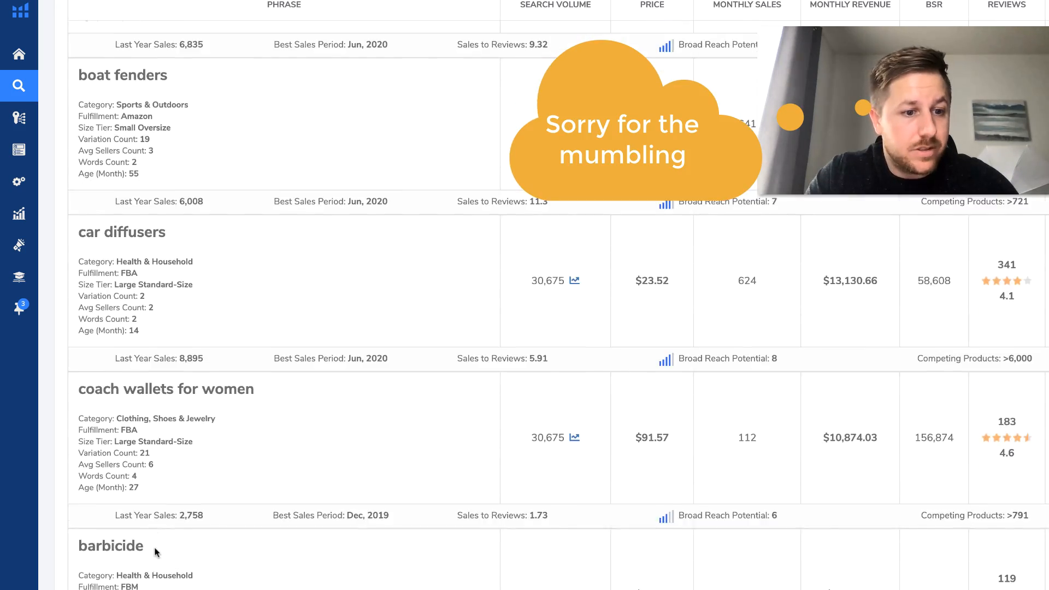
click(139, 557)
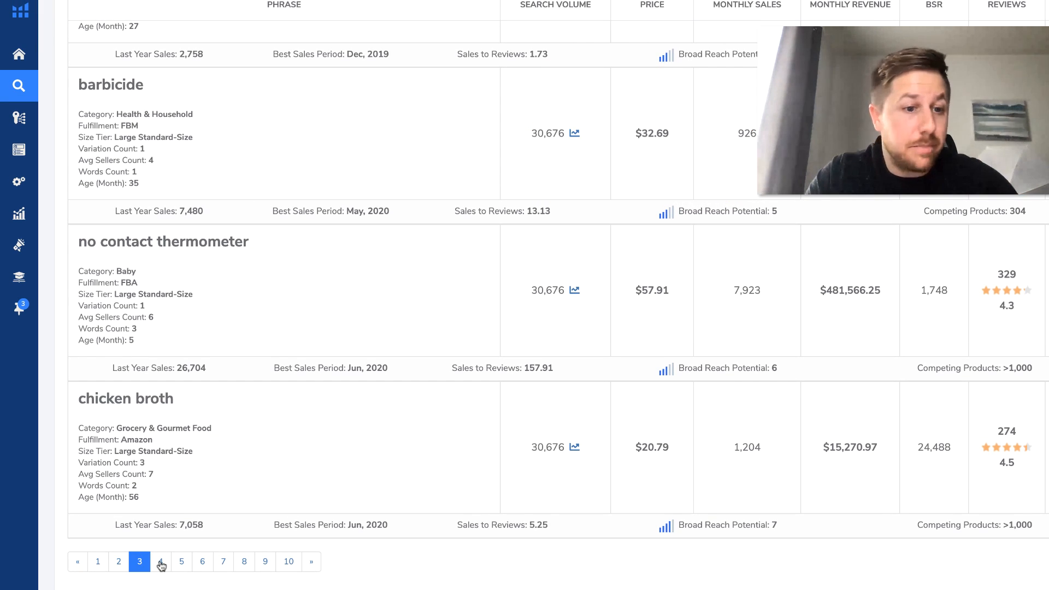
Go to results page 4 and view the 'white claw coozie' keyword on Amazon.
click(160, 561)
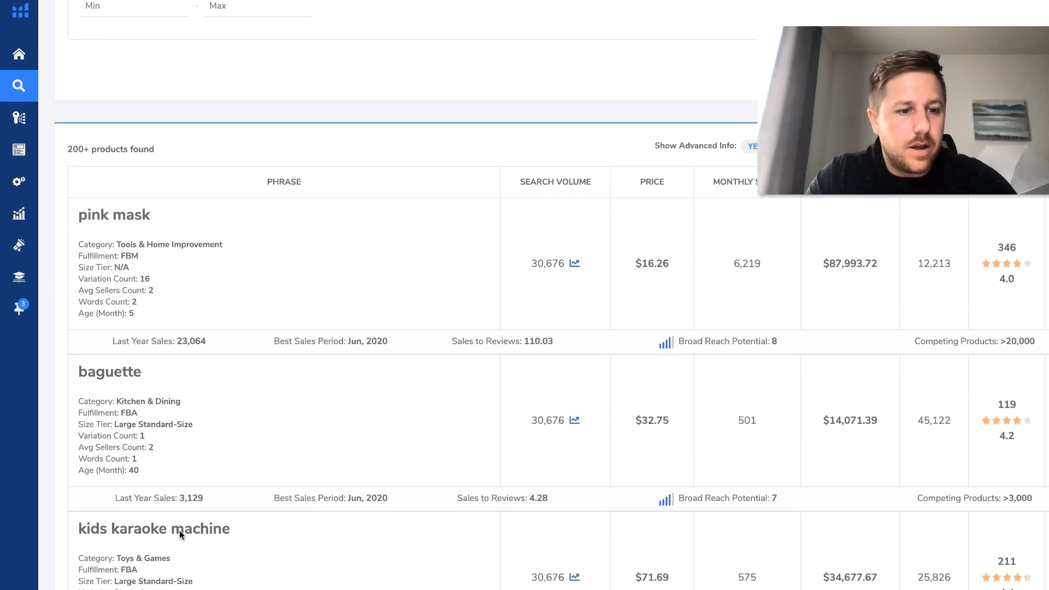
scroll(down, 3)
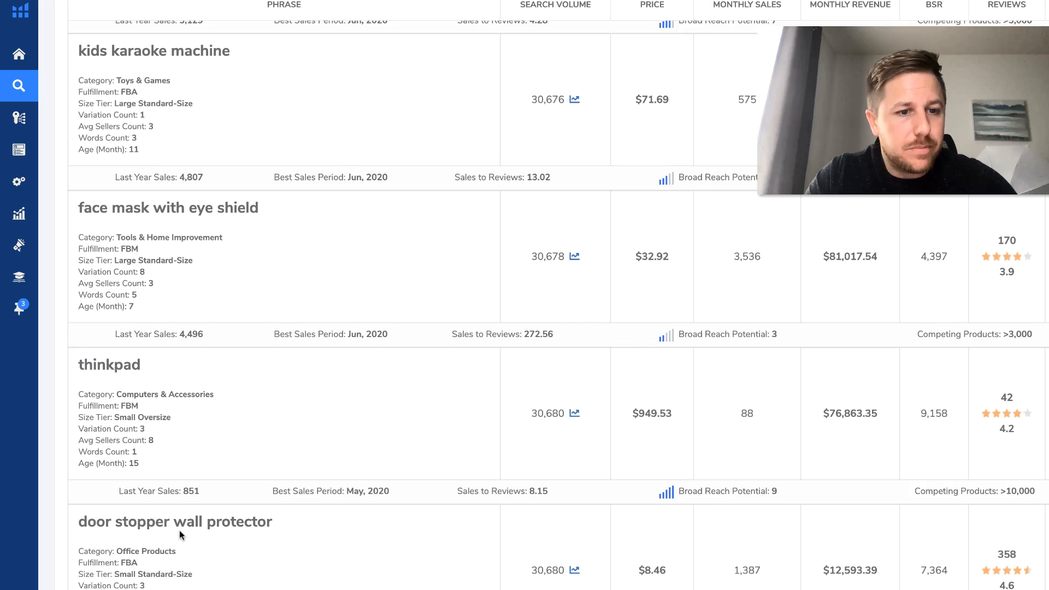
scroll(down, 3)
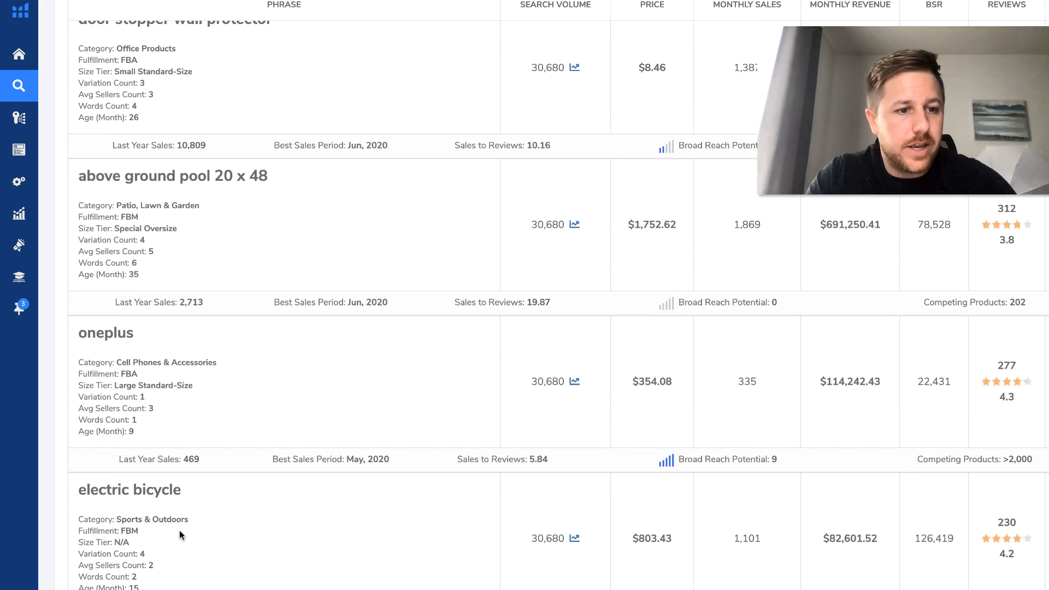
scroll(down, 3)
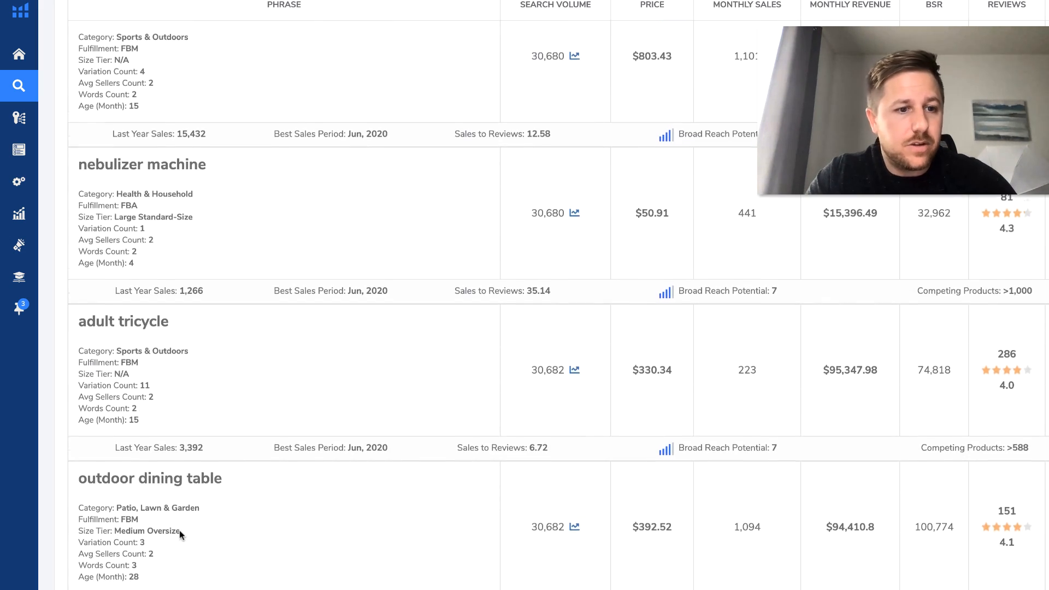
scroll(down, 3)
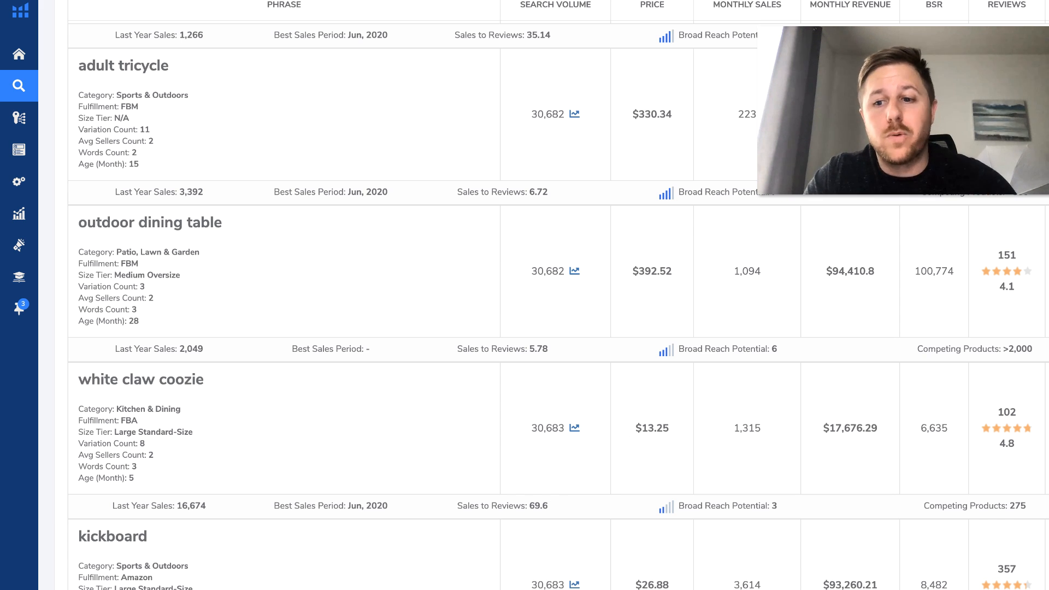
click(1007, 428)
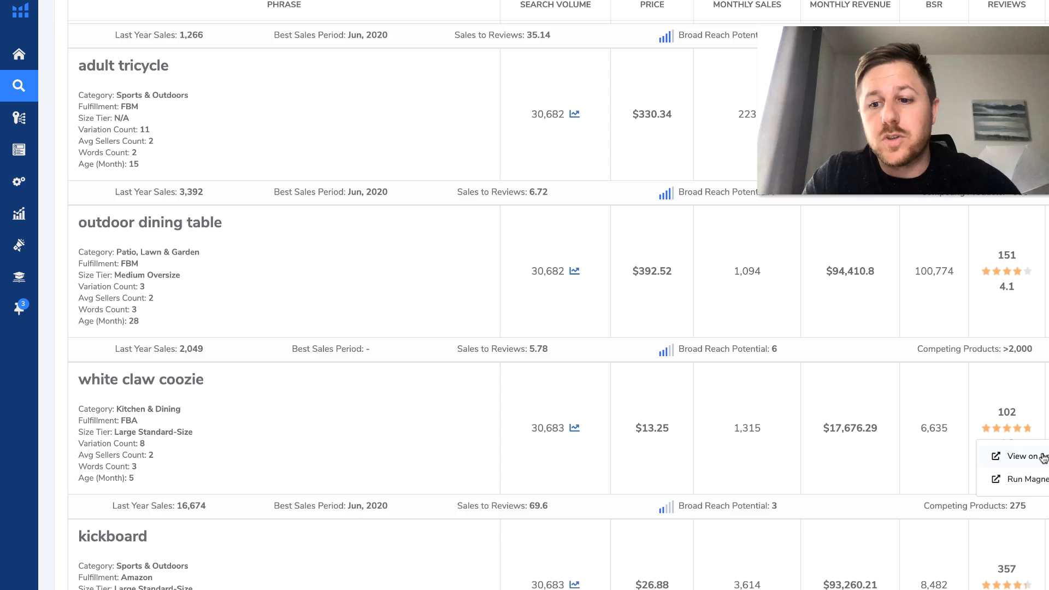
click(1020, 456)
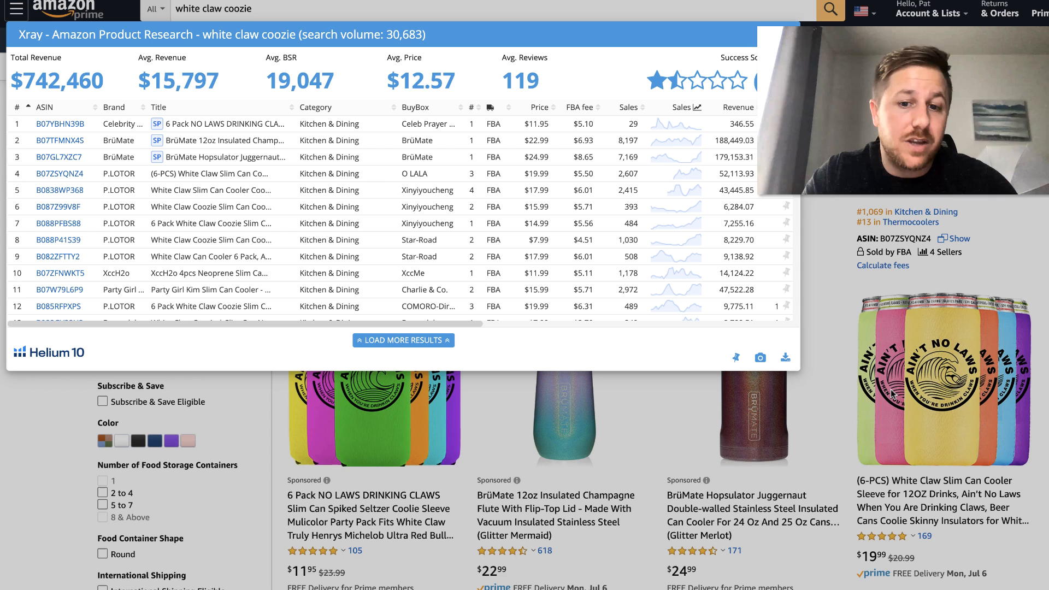
mouse_move(550, 404)
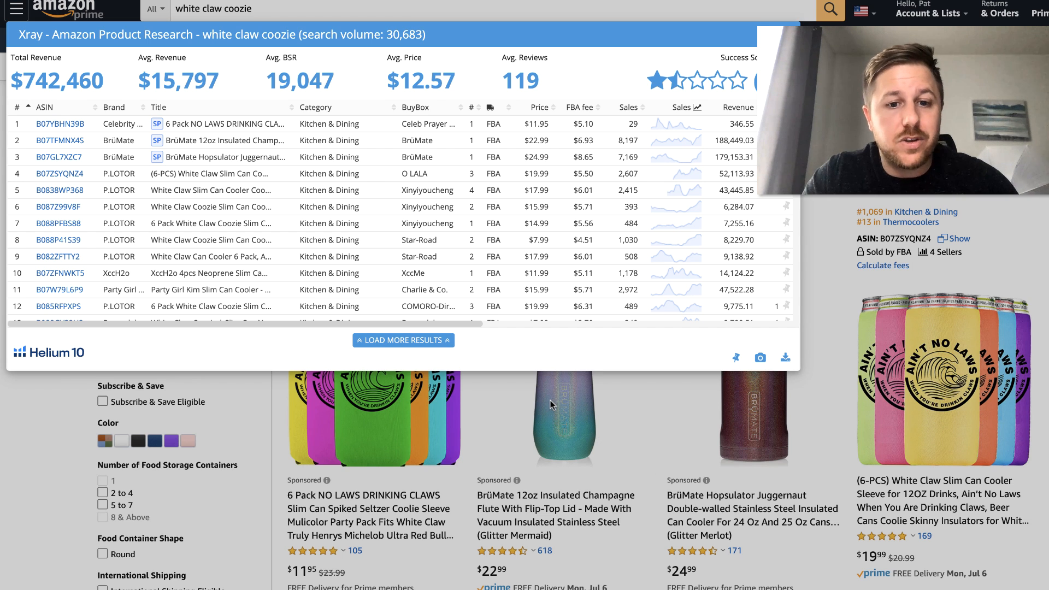
mouse_move(595, 341)
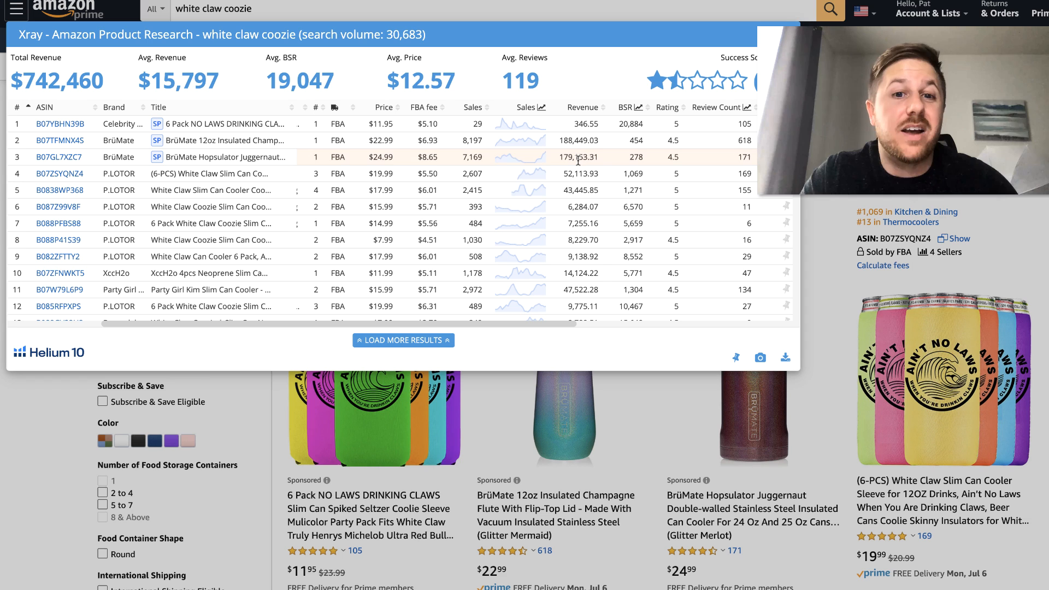
Scroll the Xray product table for 'white claw coozie' to see BSR, ratings and reviews.
scroll(down, 3)
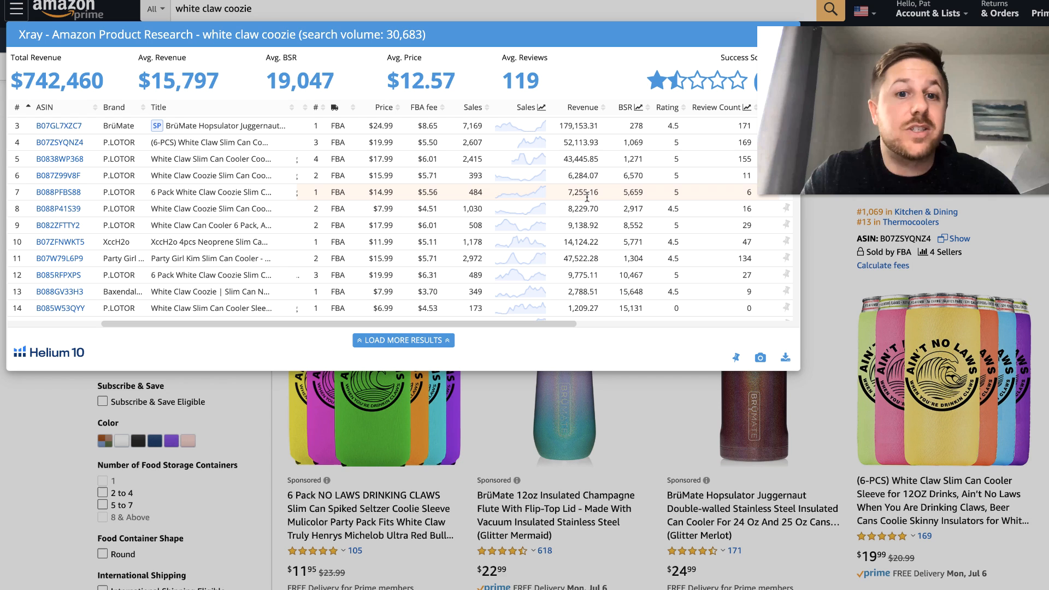
mouse_move(674, 221)
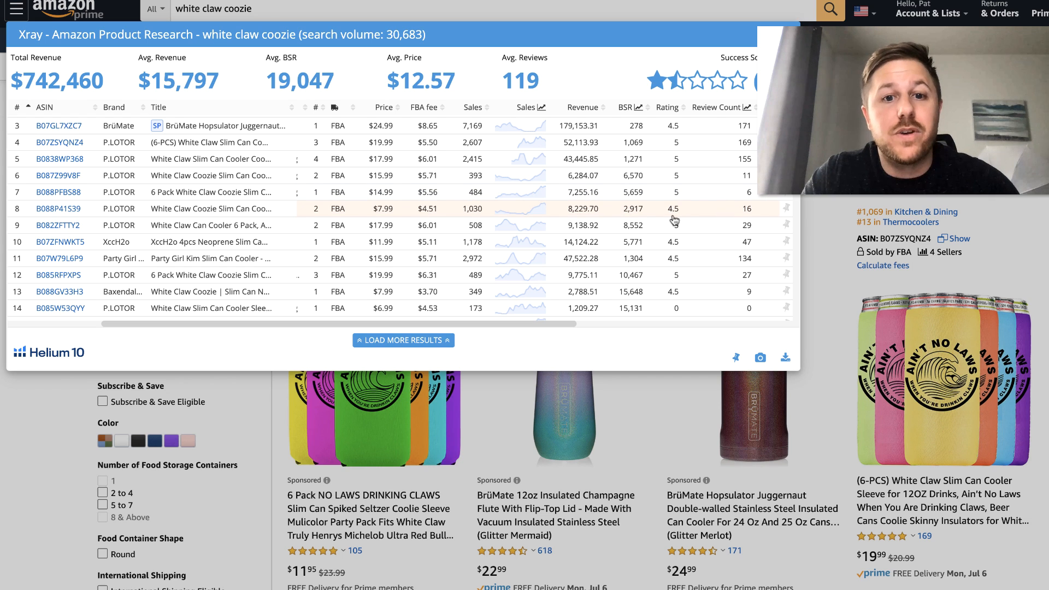
mouse_move(579, 212)
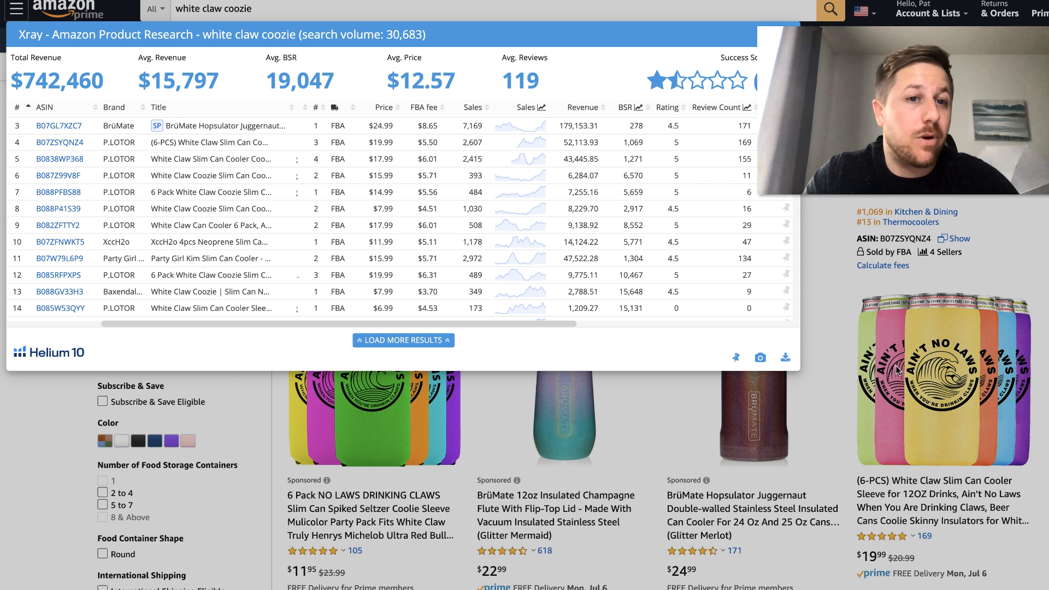
mouse_move(441, 15)
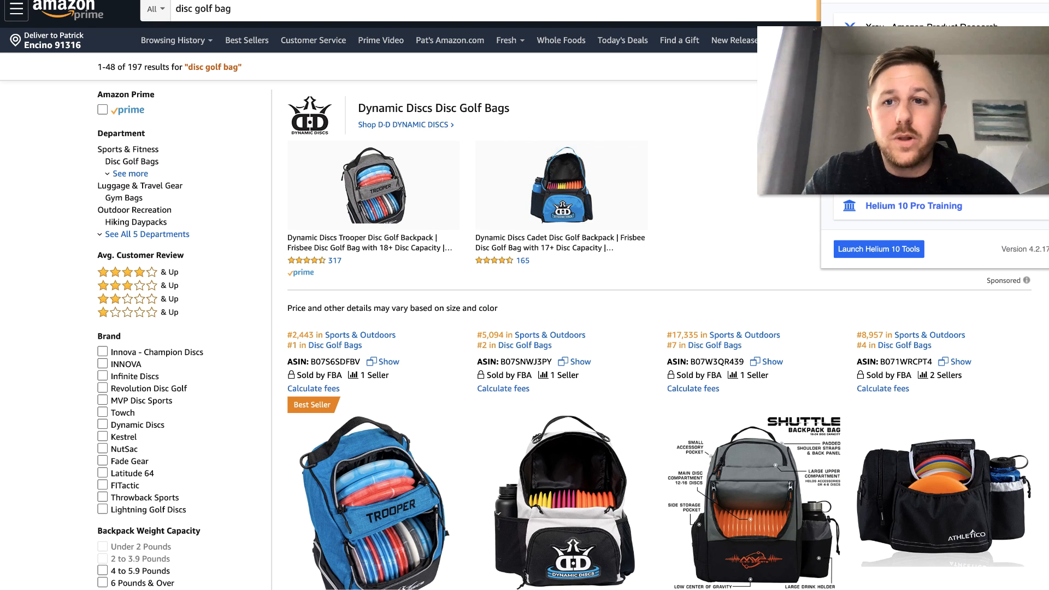
click(879, 249)
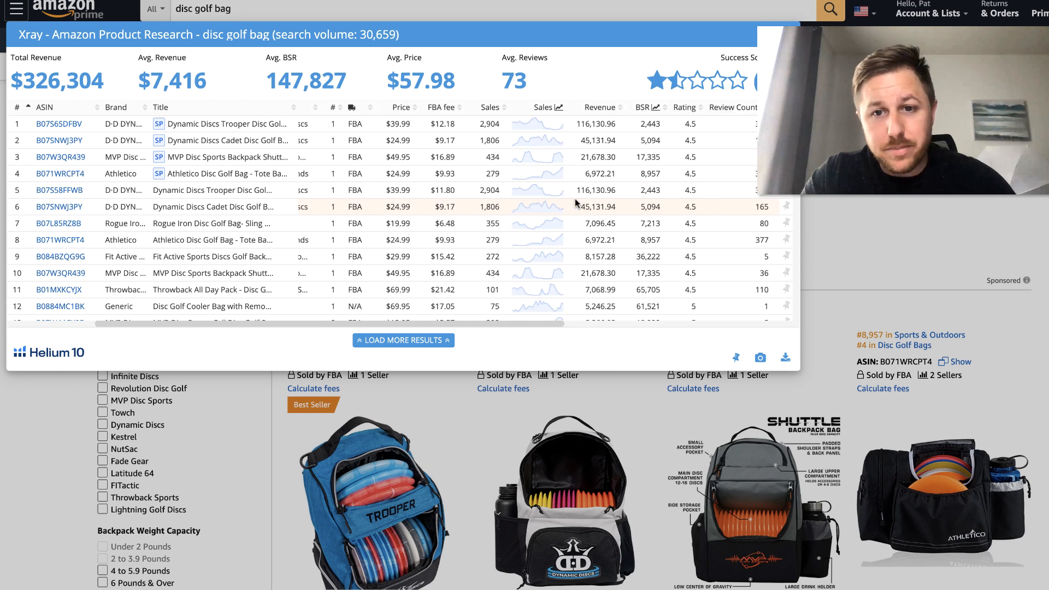
scroll(down, 3)
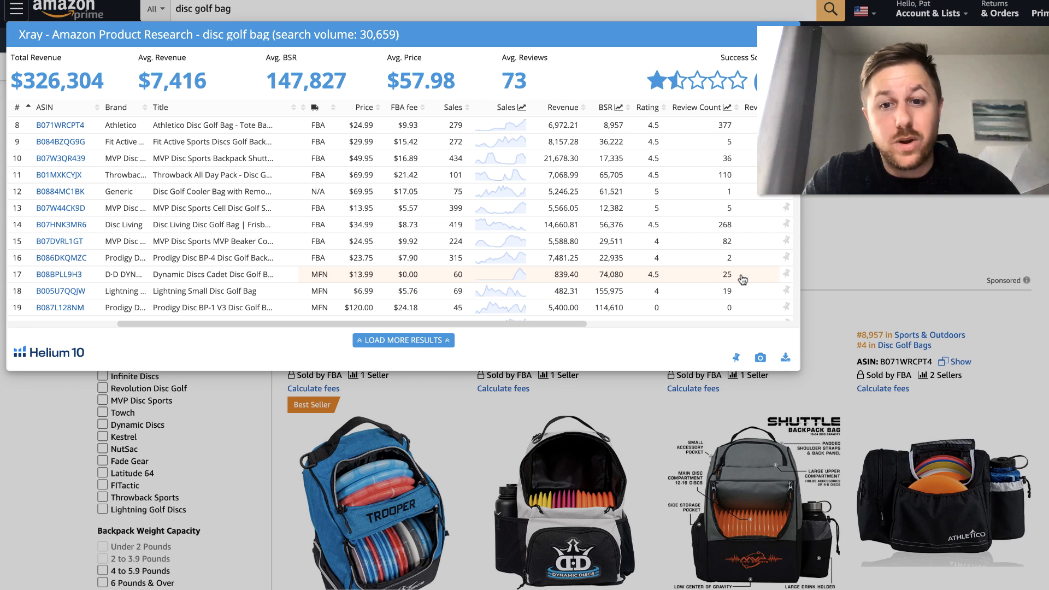
mouse_move(694, 191)
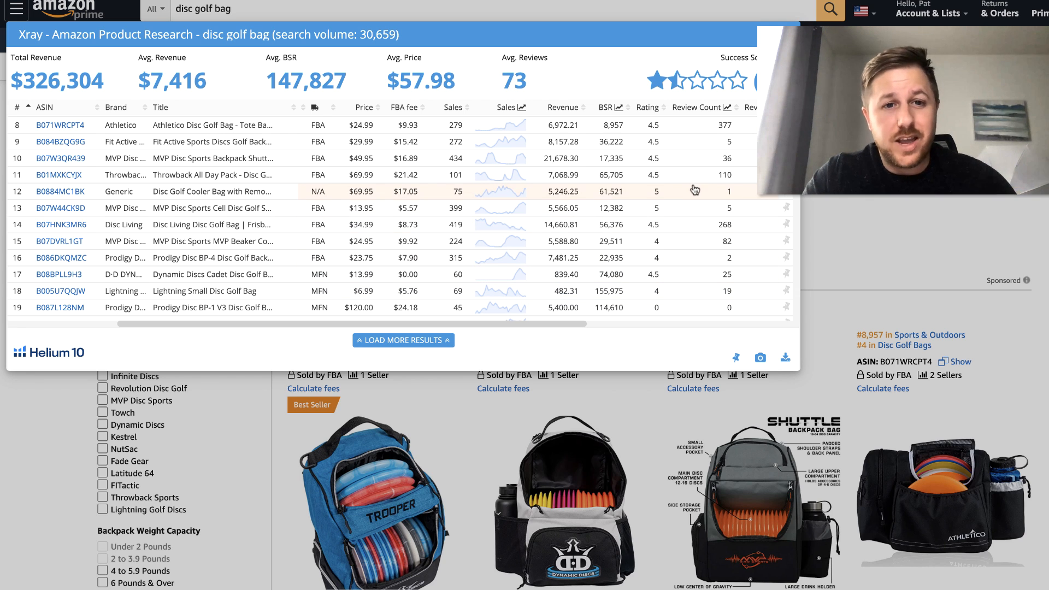
scroll(down, 3)
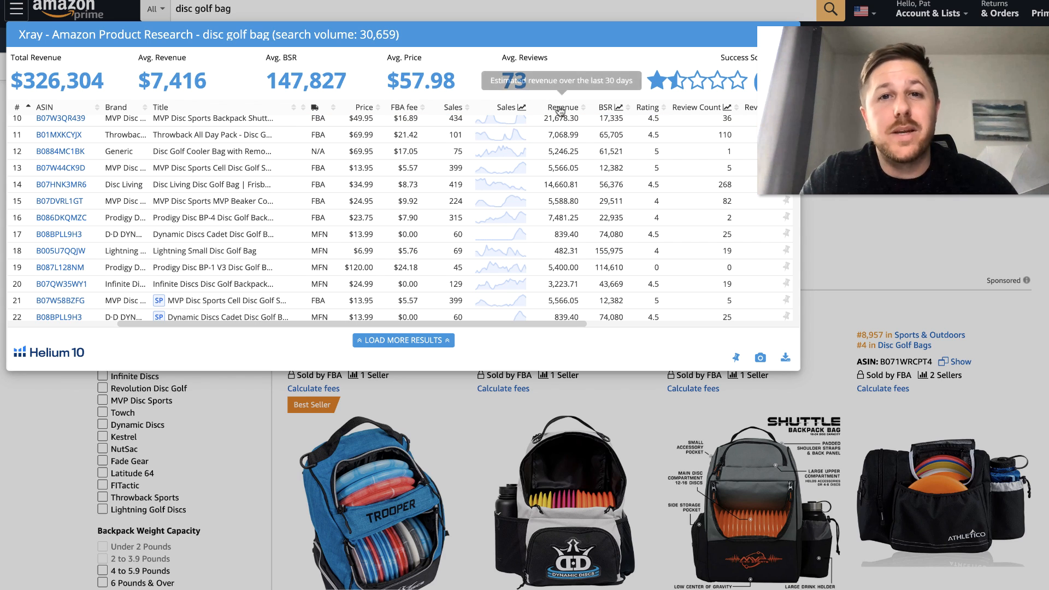
mouse_move(620, 53)
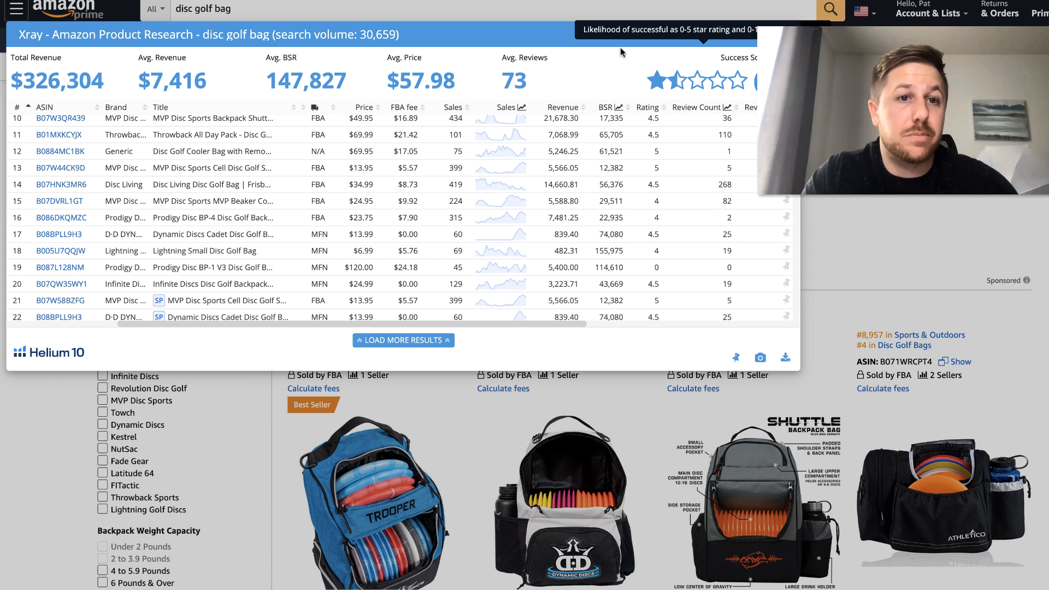
text(cake turntable)
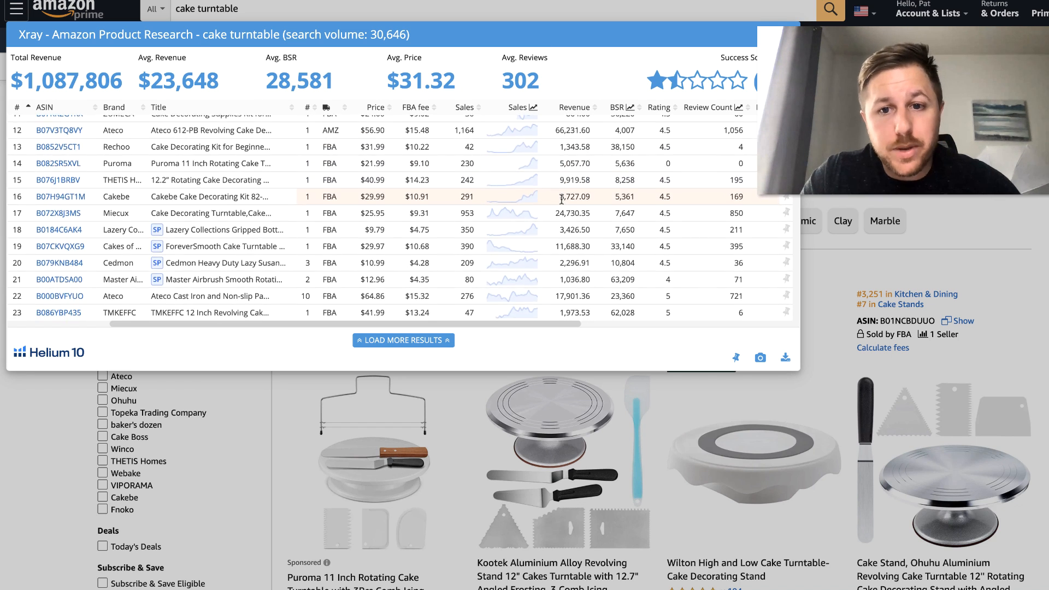
Scroll the cake turntable Xray past listing forty, then search Amazon for 'camp shower'.
scroll(down, 3)
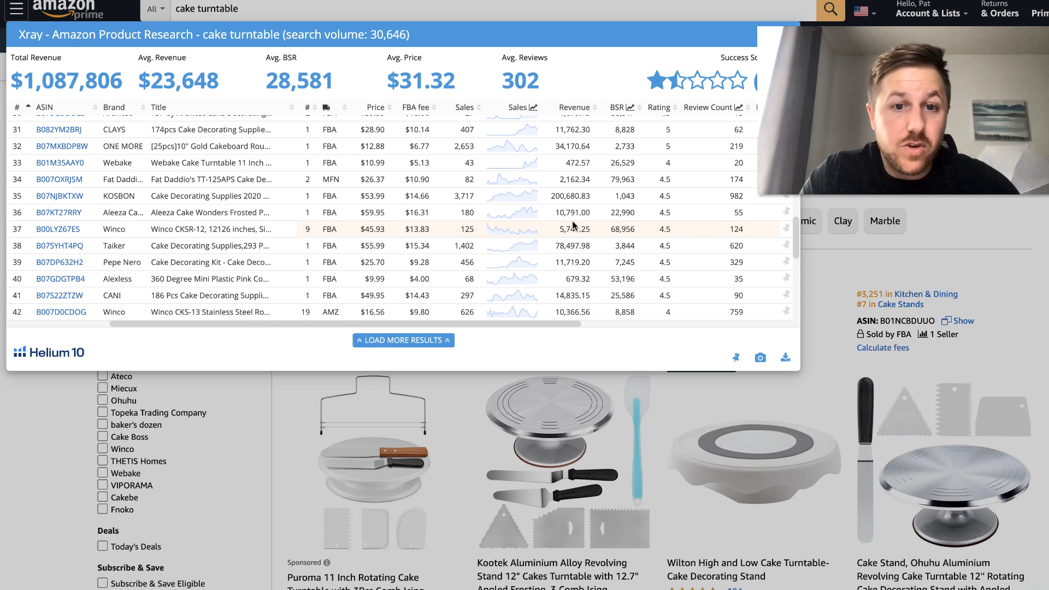
scroll(down, 3)
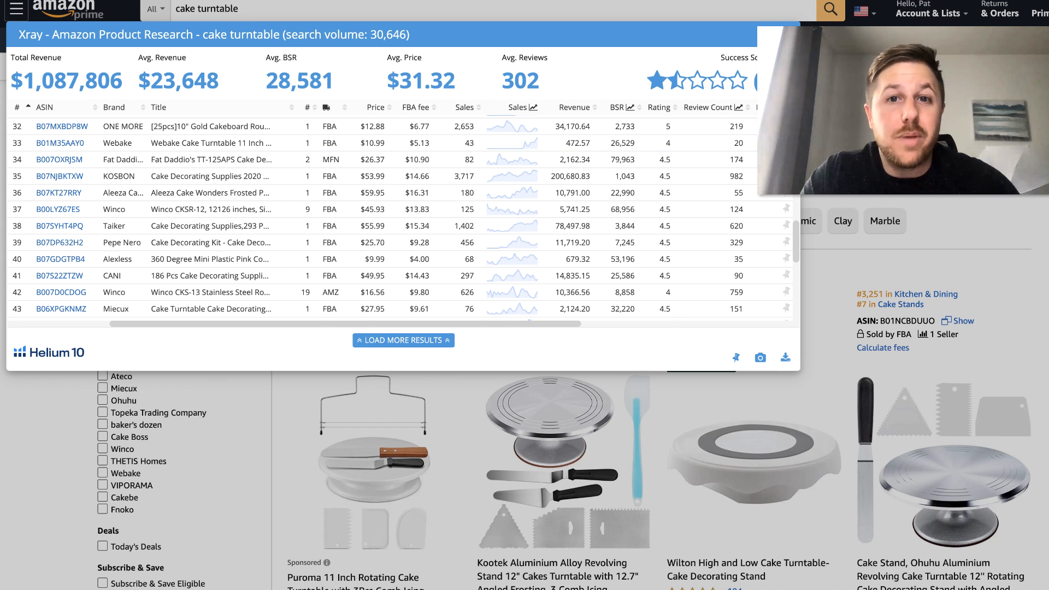
text(camp shower)
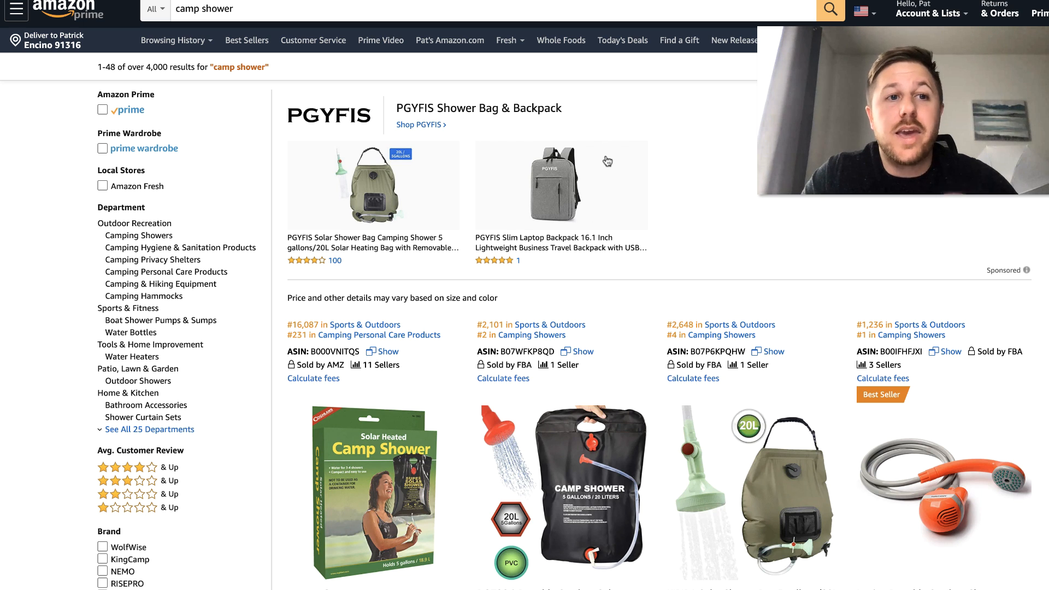
Run Xray on the 'camp shower' results and review revenue and review columns through listing nineteen.
scroll(down, 3)
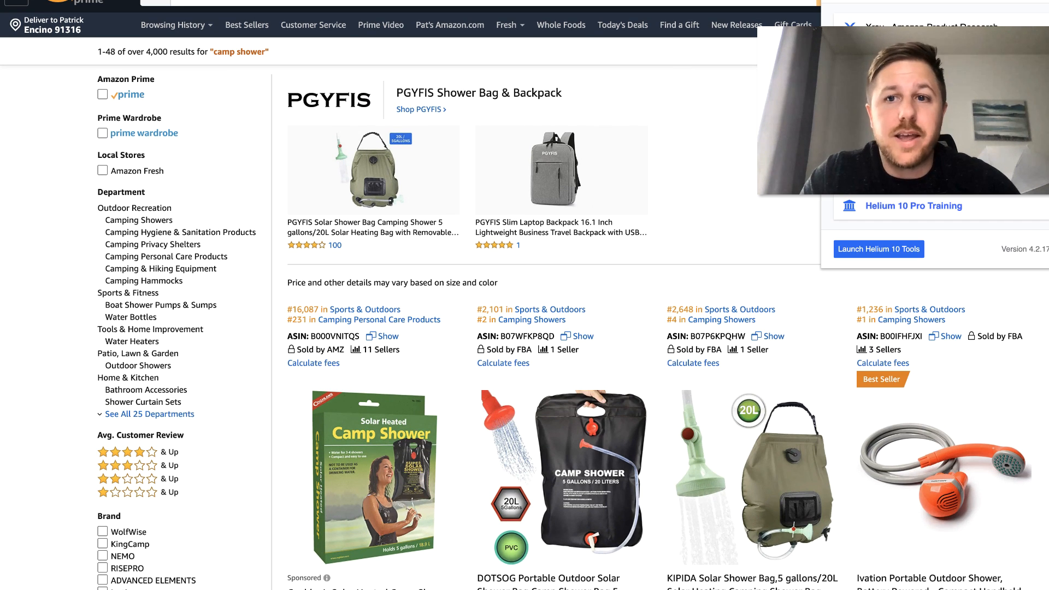
click(878, 249)
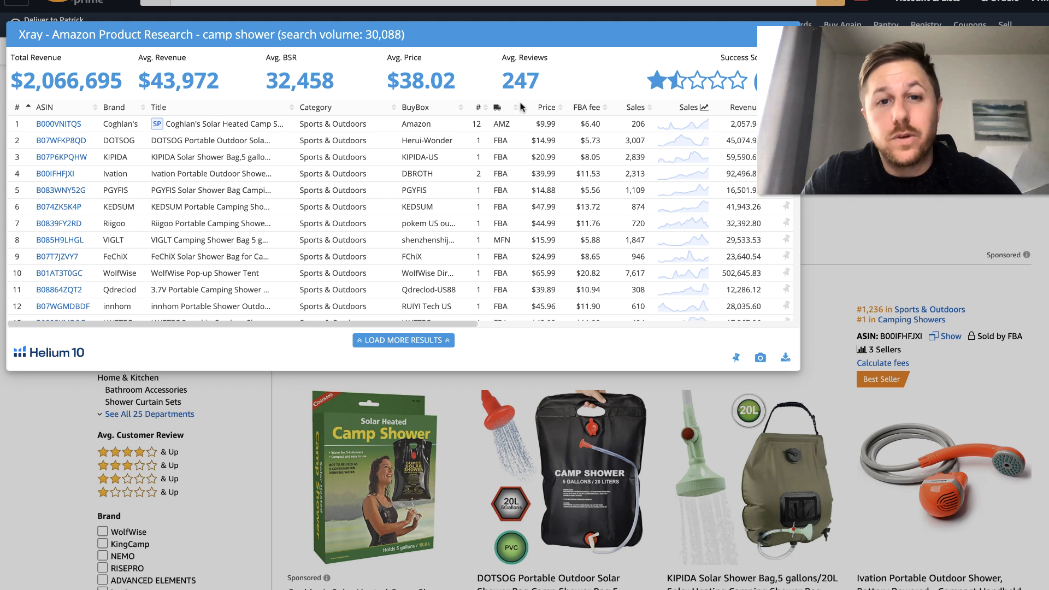
scroll(right, 3)
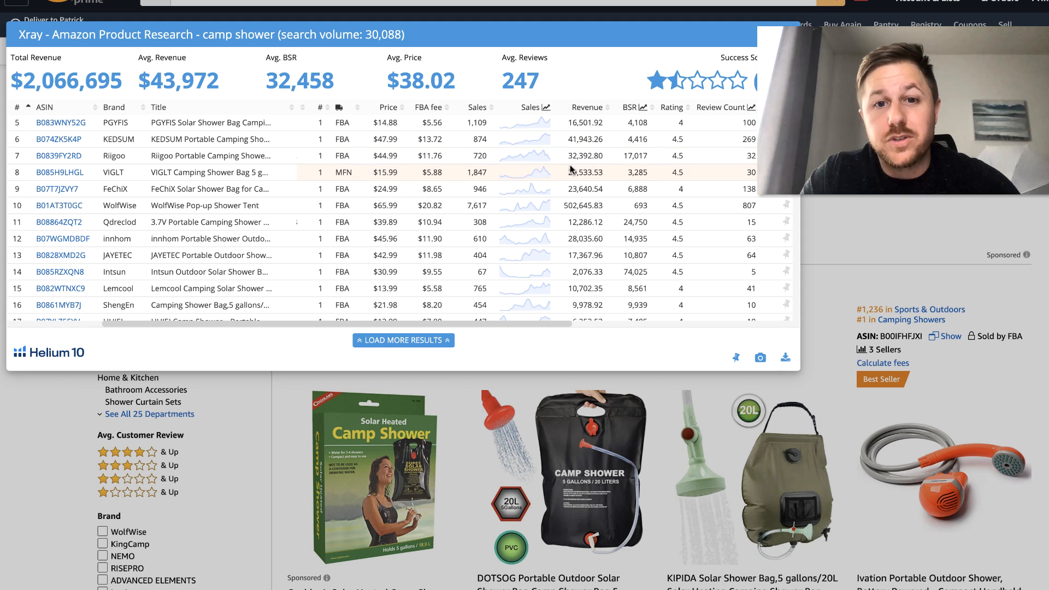
mouse_move(736, 177)
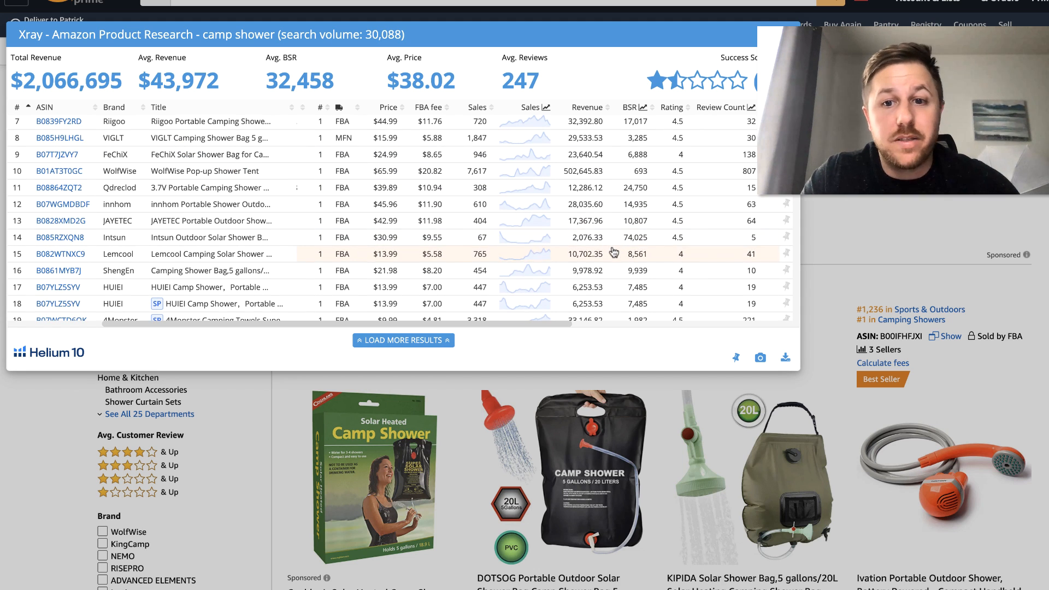
scroll(down, 3)
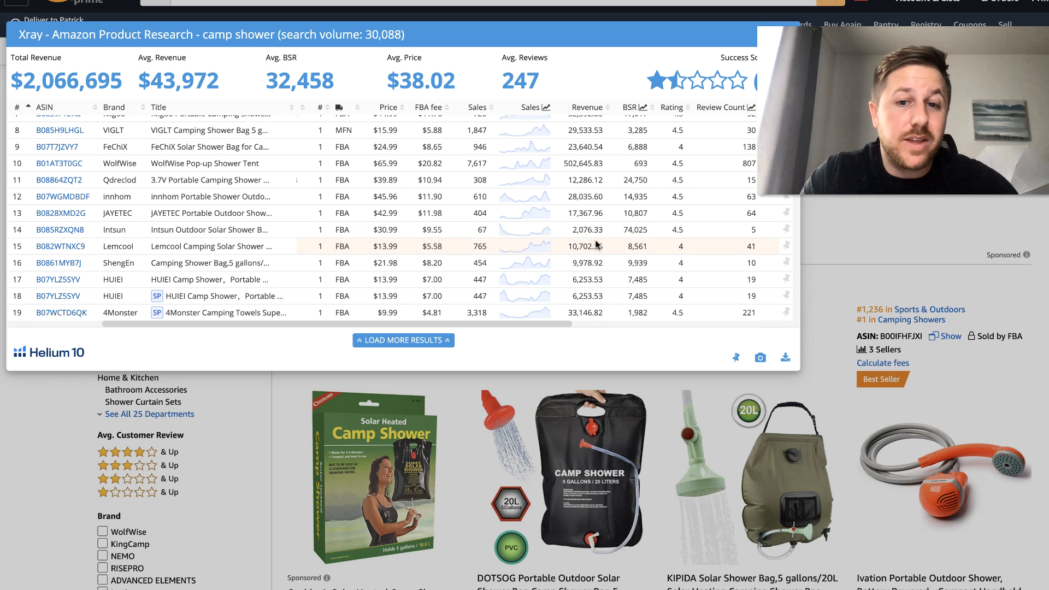
scroll(down, 3)
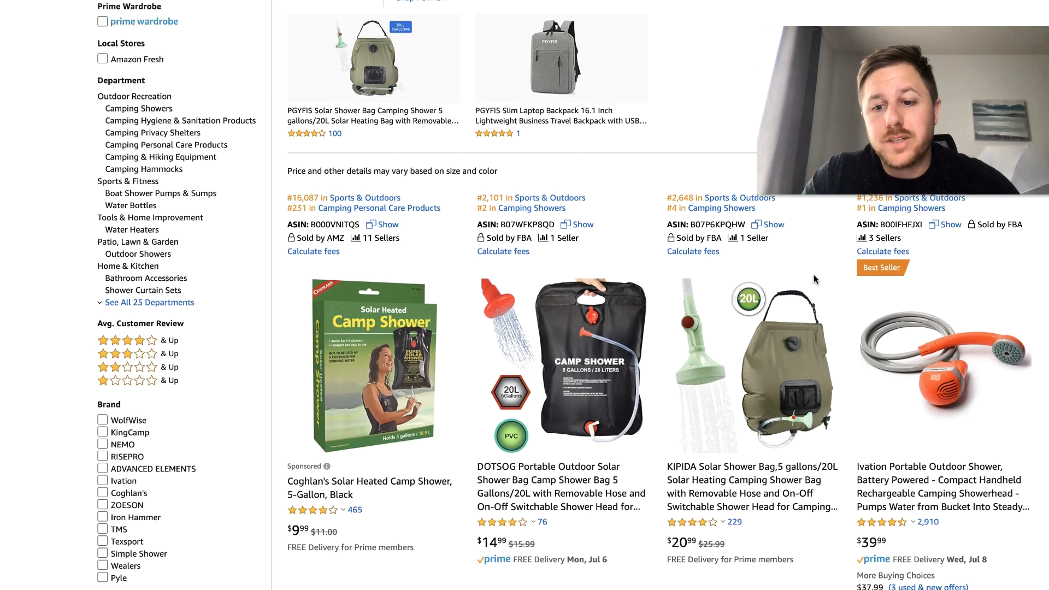
Scroll down Amazon's 'camp shower' listings to products like KEDSUM and VIGLT.
scroll(down, 3)
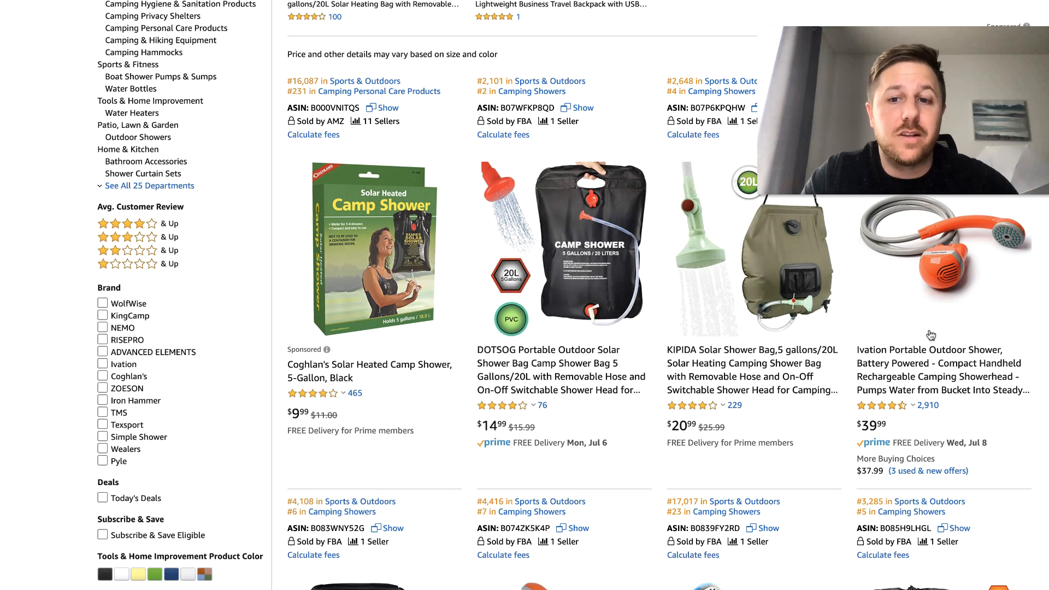
scroll(down, 3)
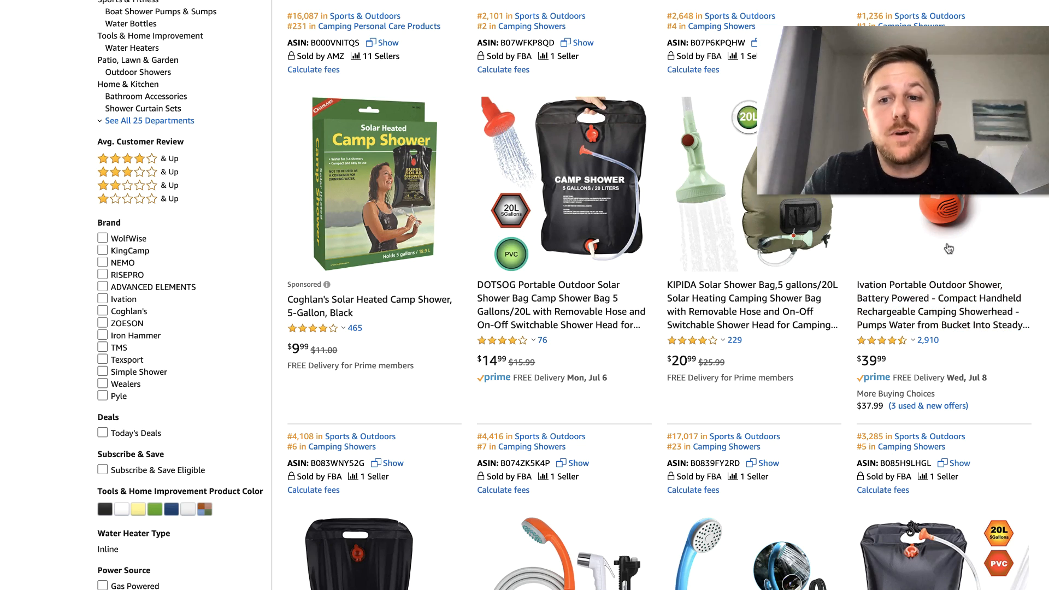
scroll(down, 3)
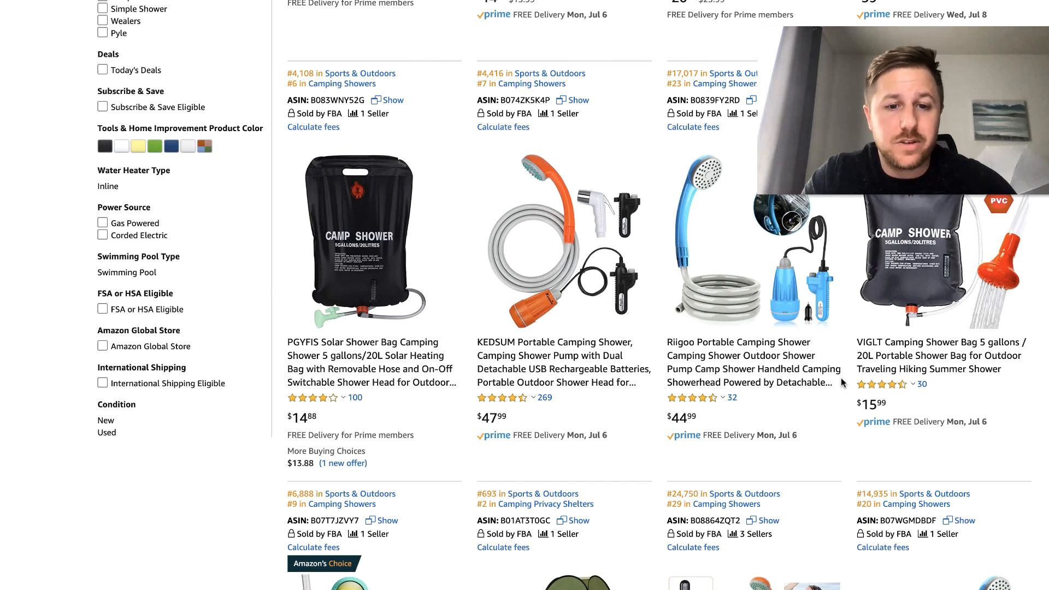
mouse_move(731, 408)
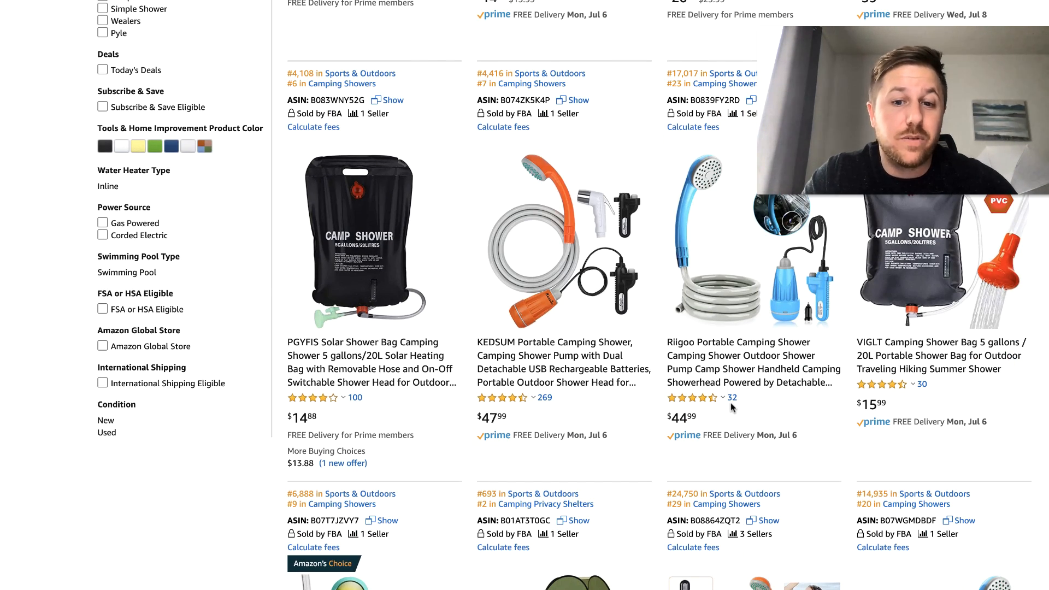
mouse_move(742, 407)
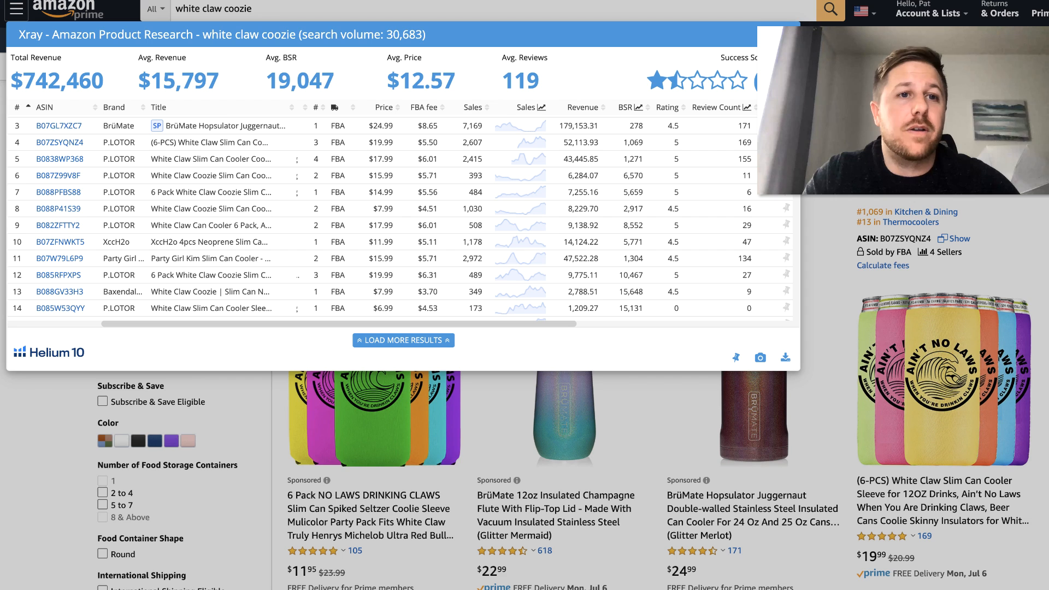
mouse_move(605, 81)
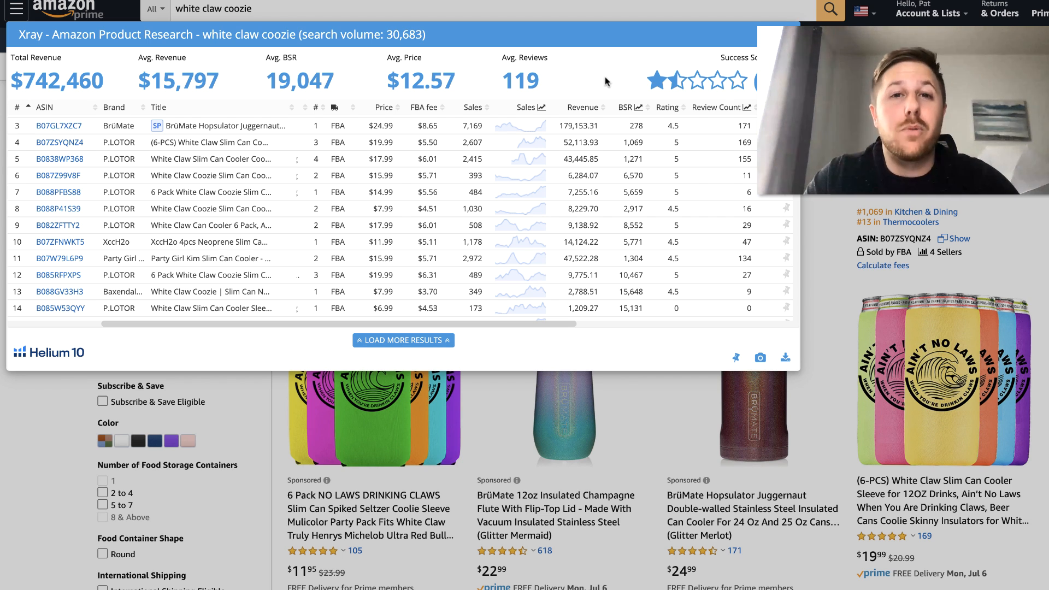
mouse_move(316, 67)
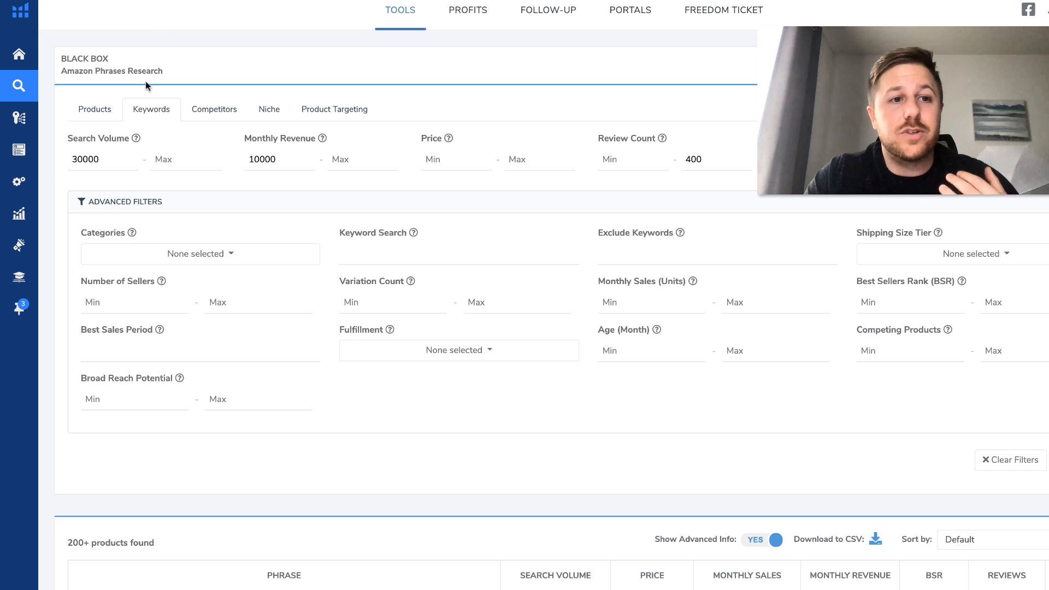
mouse_move(311, 193)
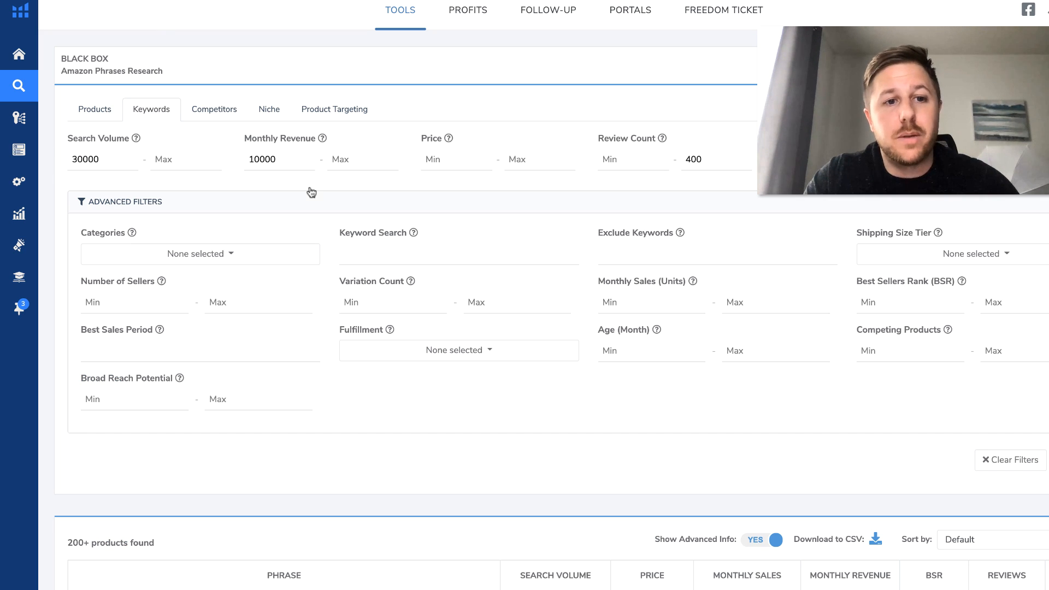